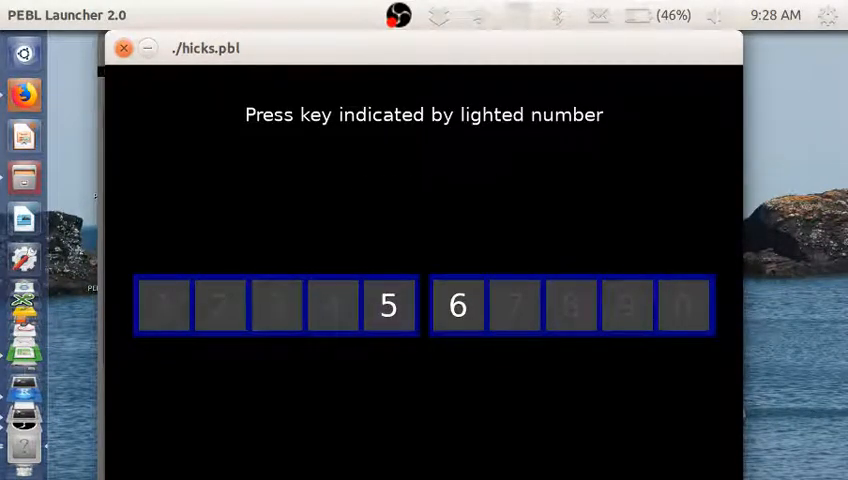
- Respond to the lighted numbers 5, 5 and 6 with the matching number keys
key("5")
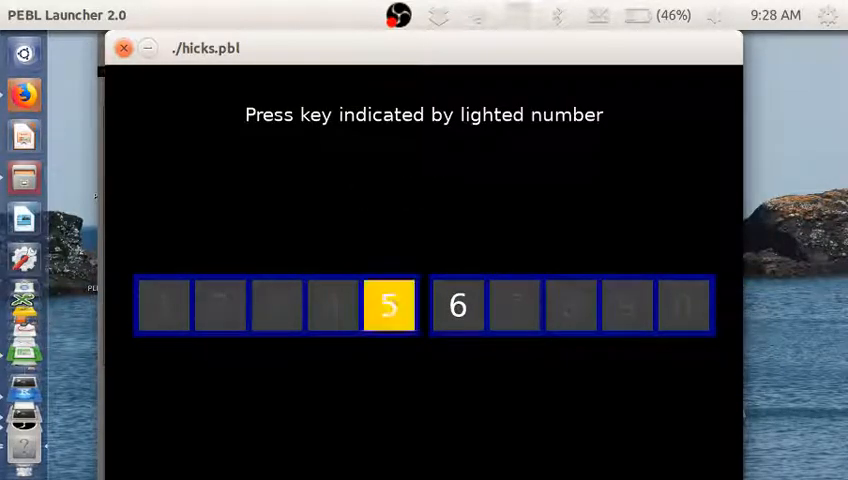
key("5")
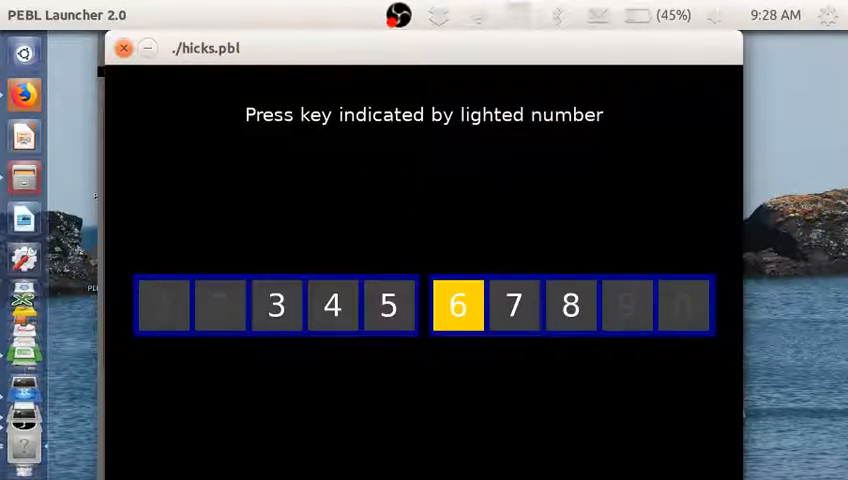
key("6")
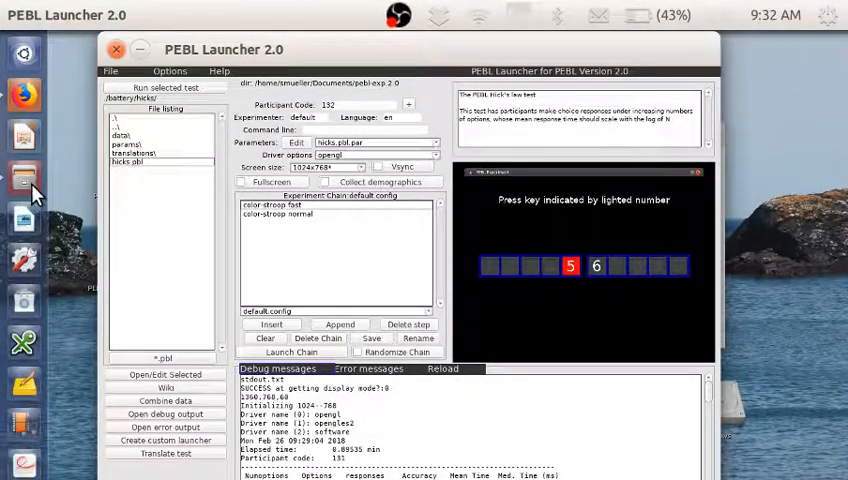
mouse_move(24, 178)
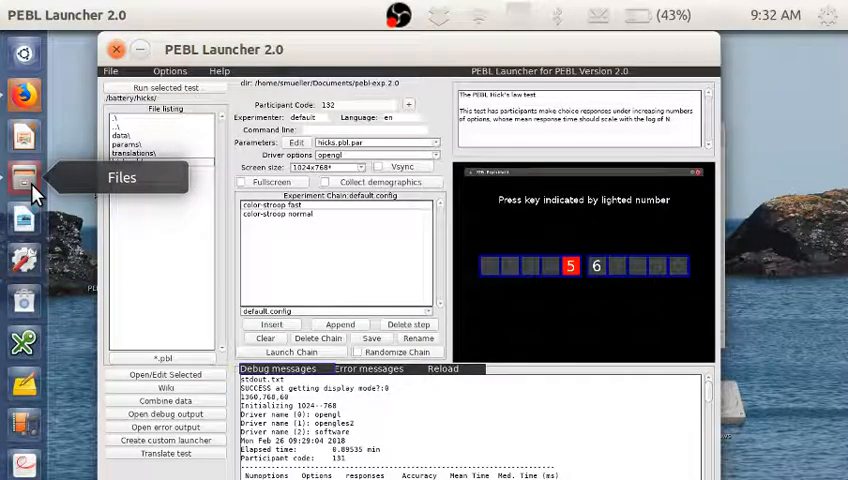
- Browse to the hicksexample folder and open simpleRTLab.docx in LibreOffice Writer
left_click(24, 178)
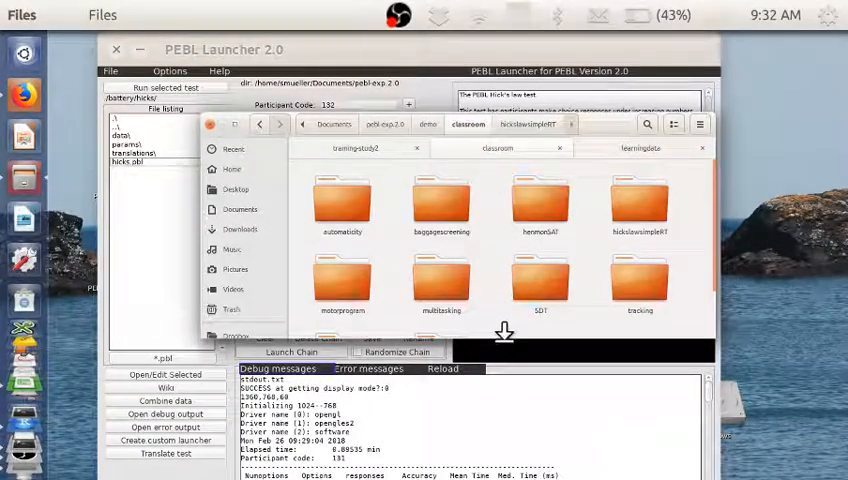
scroll("down", 3)
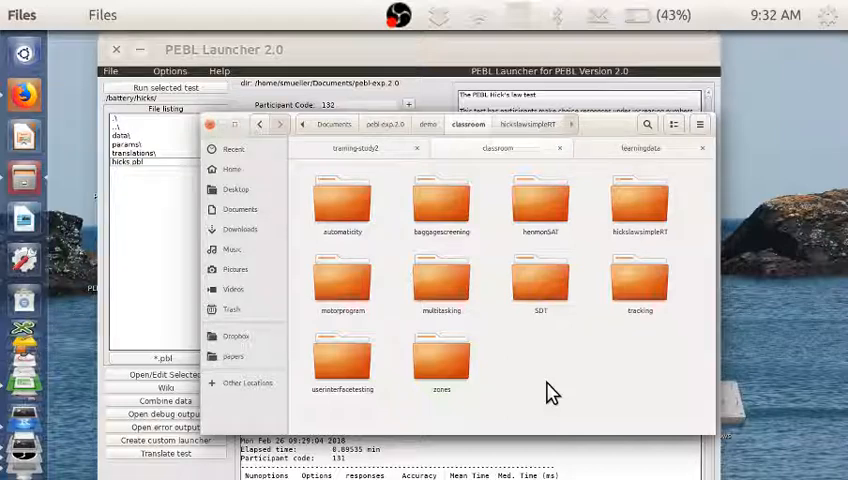
mouse_move(638, 204)
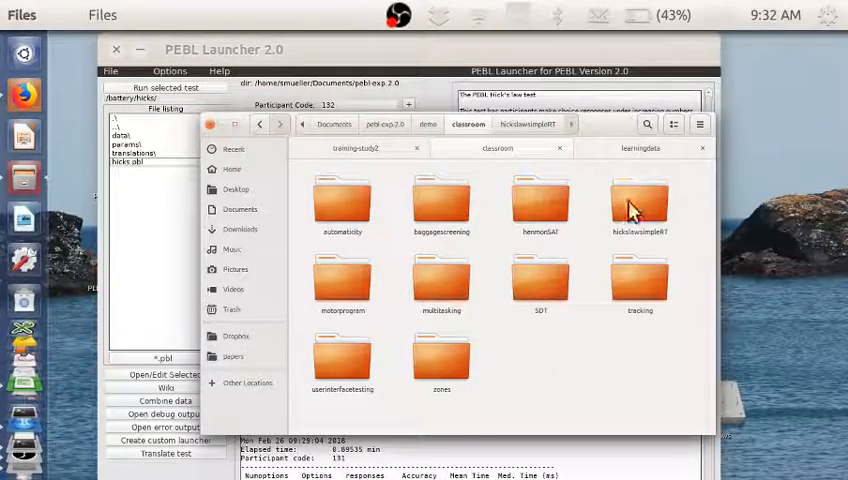
double_click(640, 200)
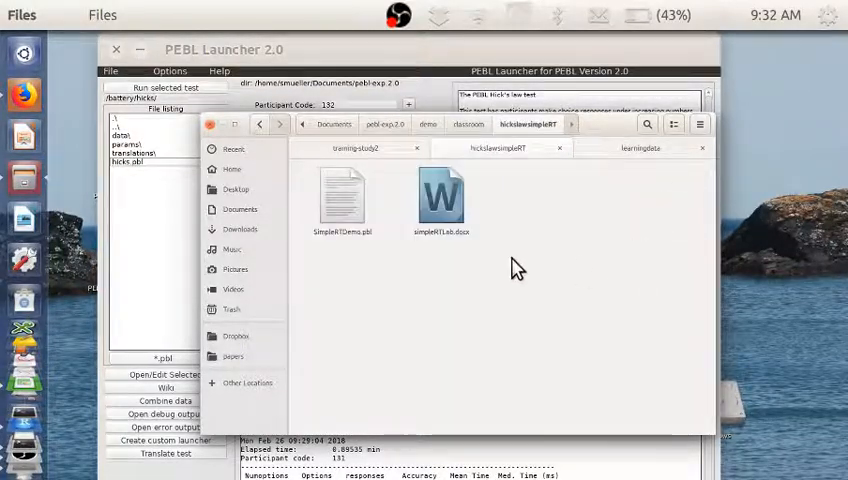
double_click(440, 196)
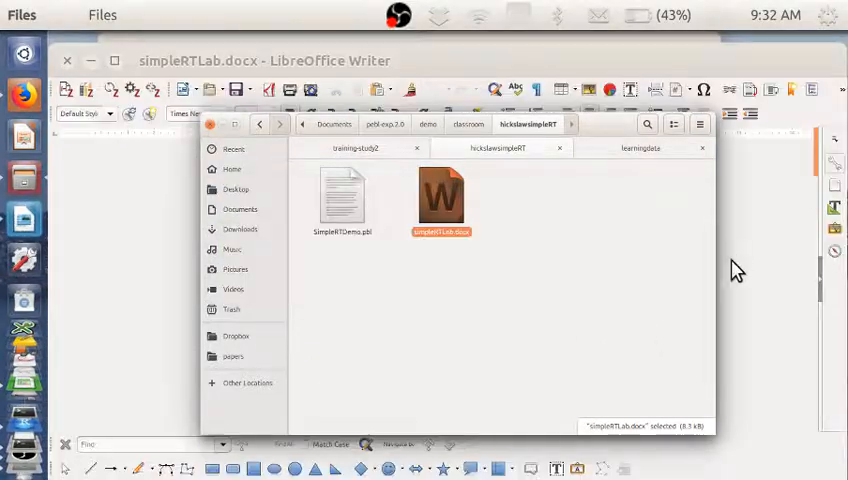
double_click(440, 196)
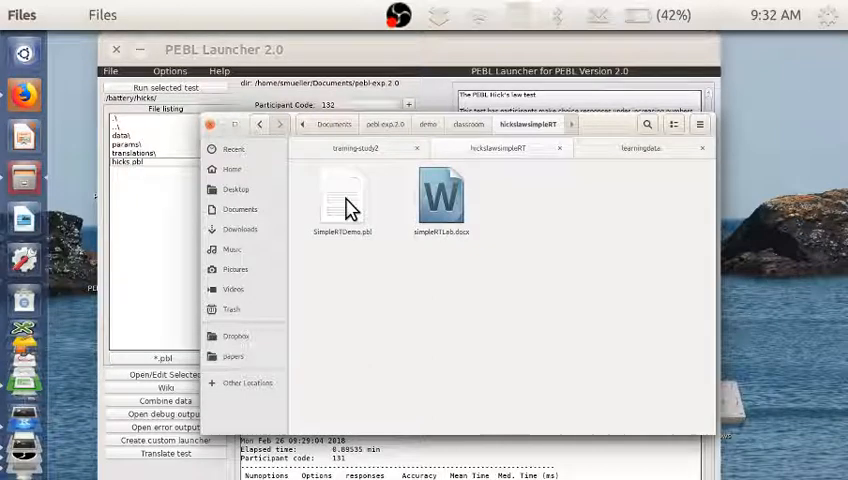
- Return to the battery folder via the breadcrumb and enter one of the listed test folders
left_click(344, 196)
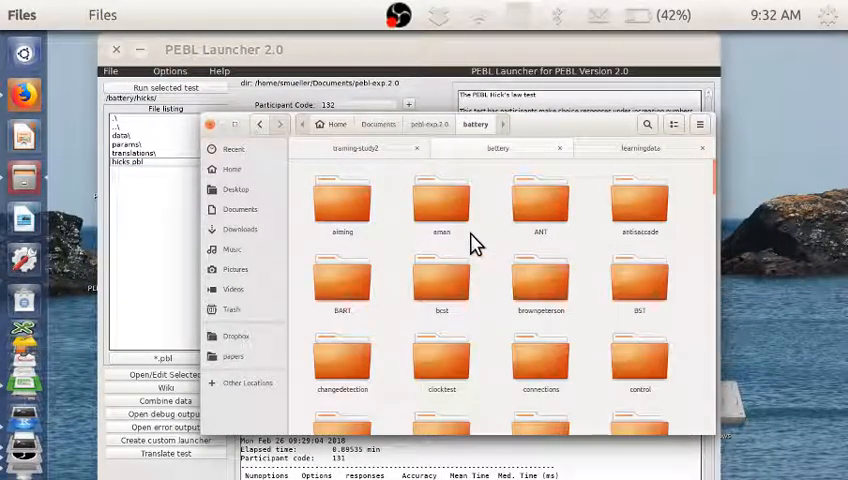
scroll("down", 3)
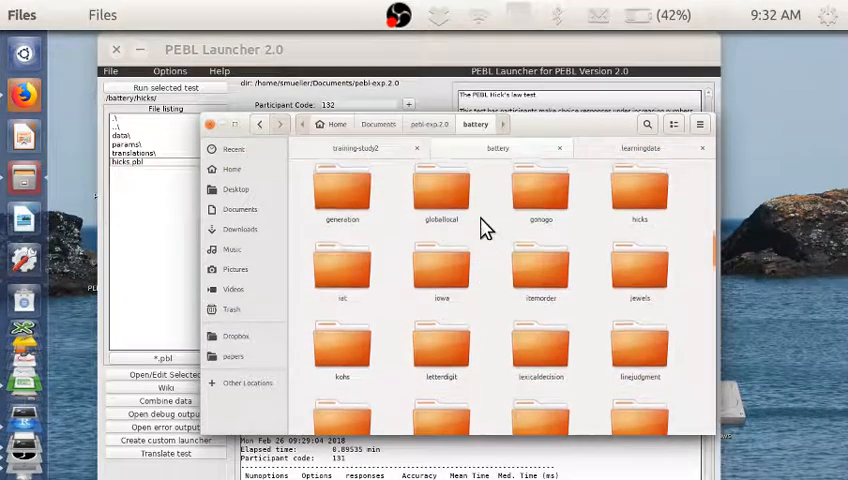
double_click(640, 190)
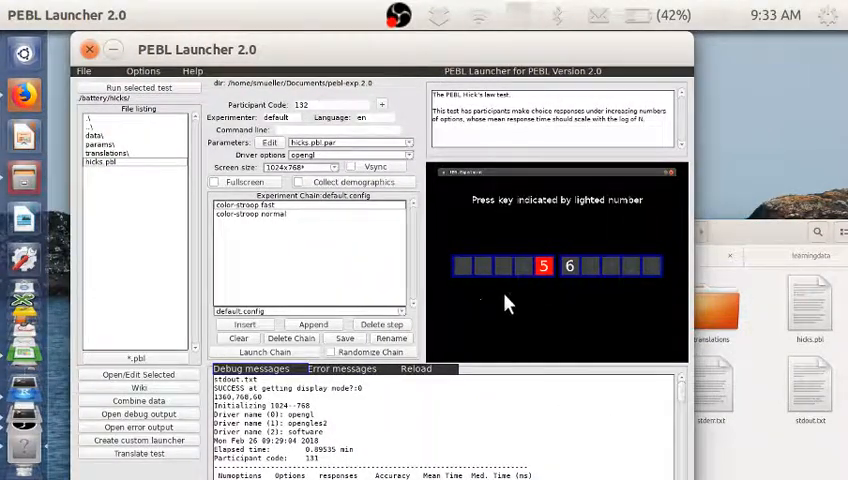
mouse_move(630, 268)
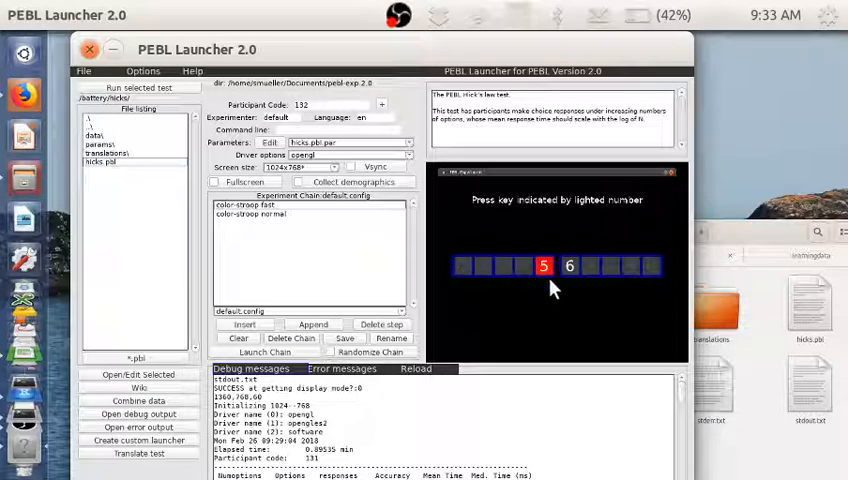
mouse_move(684, 284)
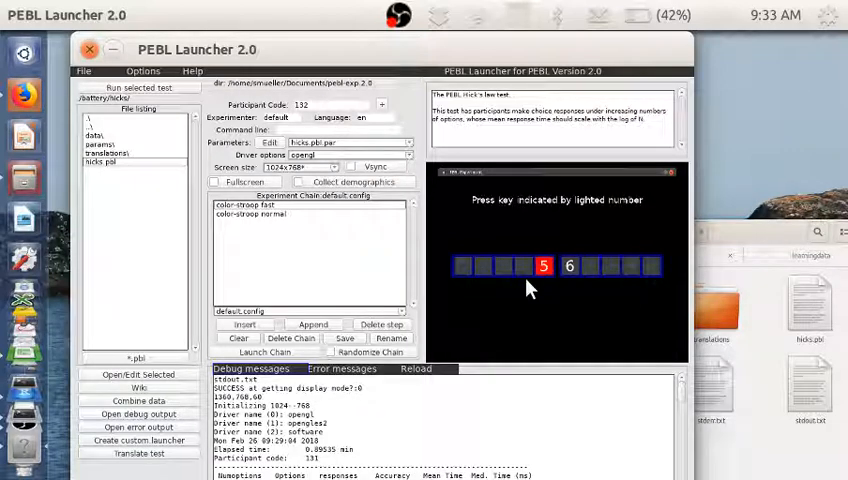
mouse_move(544, 280)
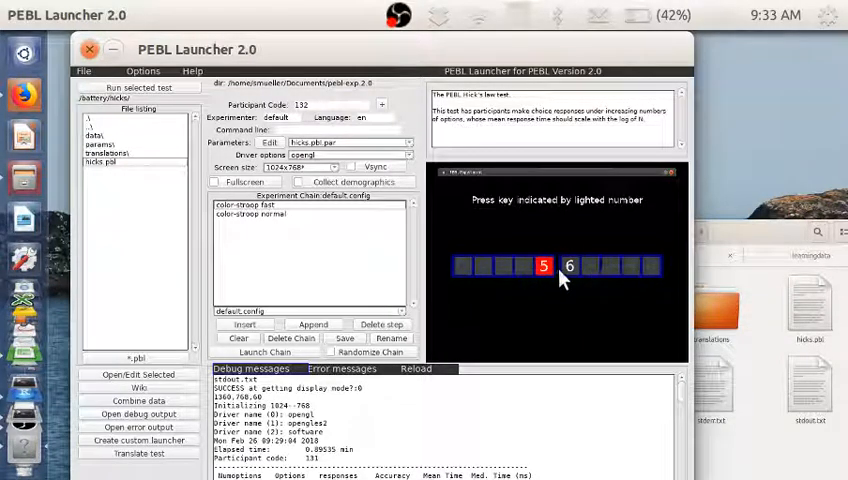
mouse_move(568, 284)
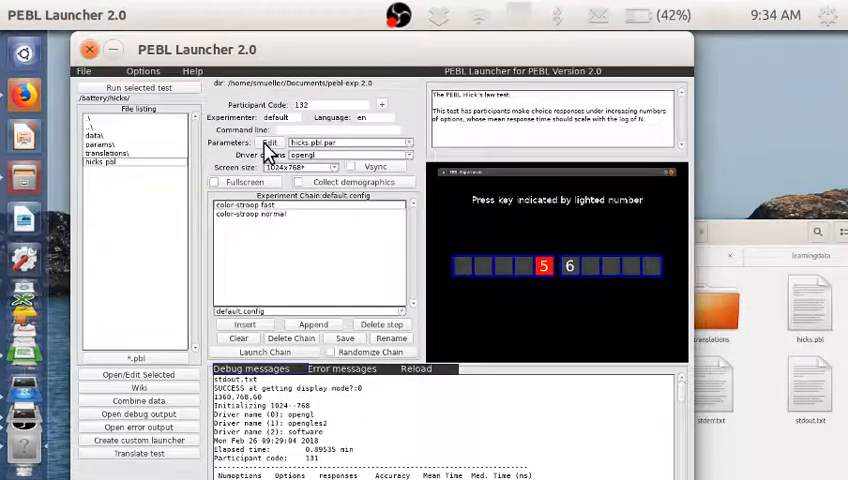
left_click(268, 142)
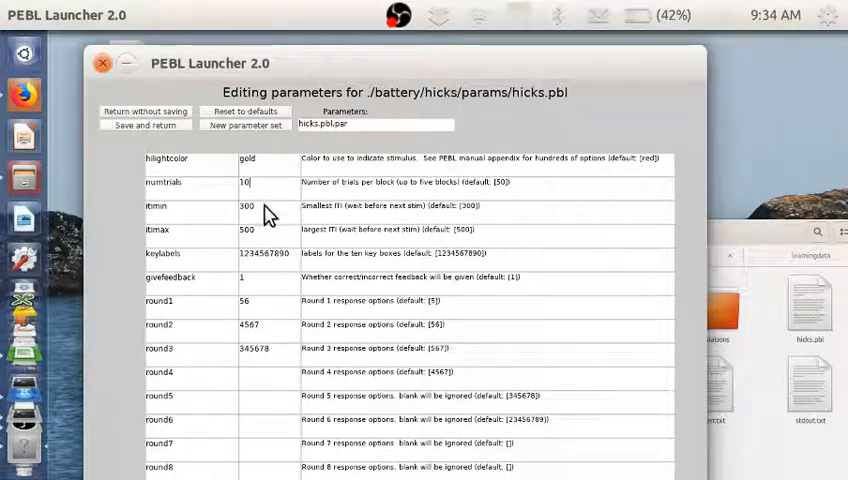
mouse_move(250, 196)
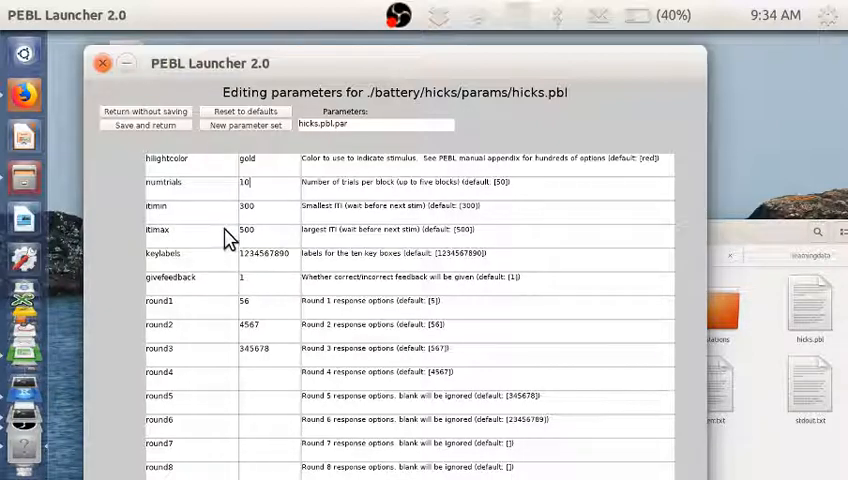
mouse_move(268, 220)
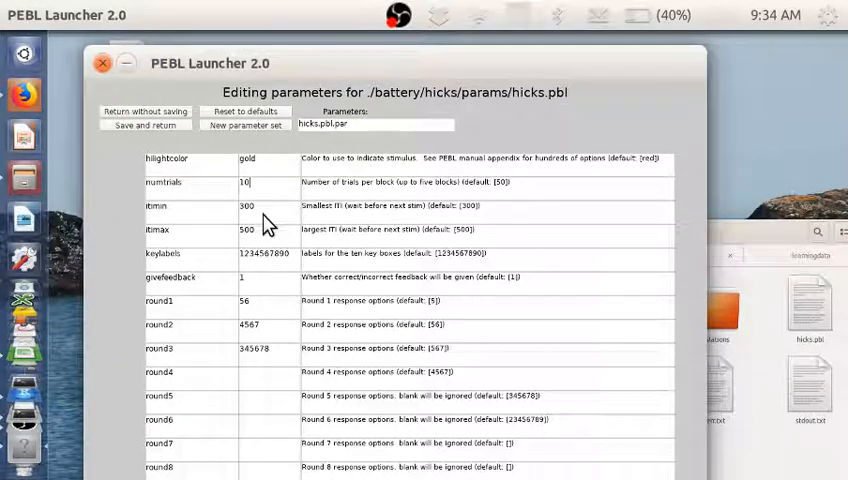
mouse_move(264, 236)
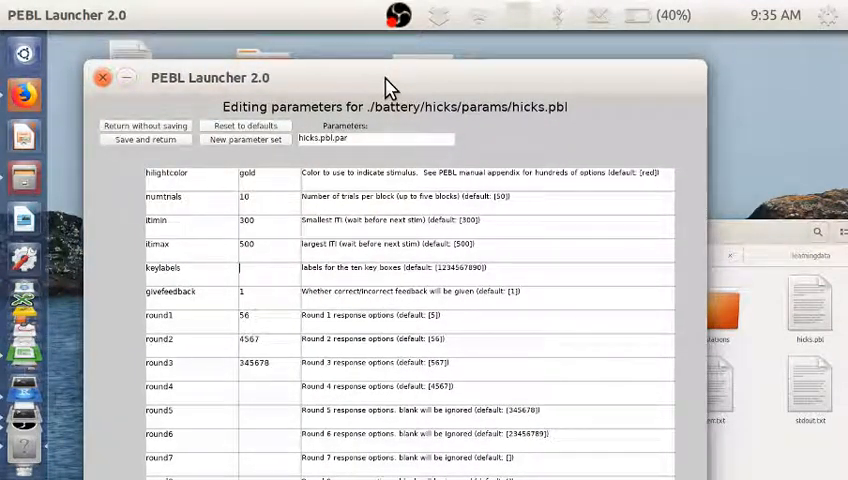
- Enter the new keylabels value 'RRRRRLLLL' for the Hicks test
type("RK")
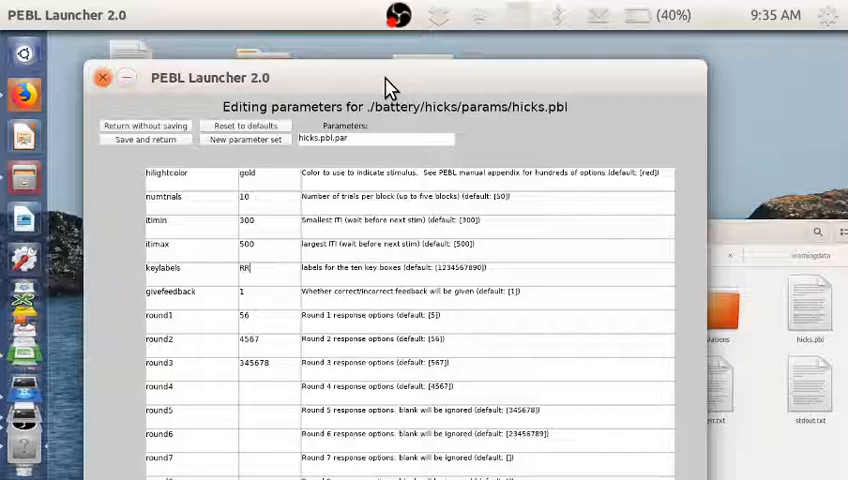
type("RRRRRLLLL")
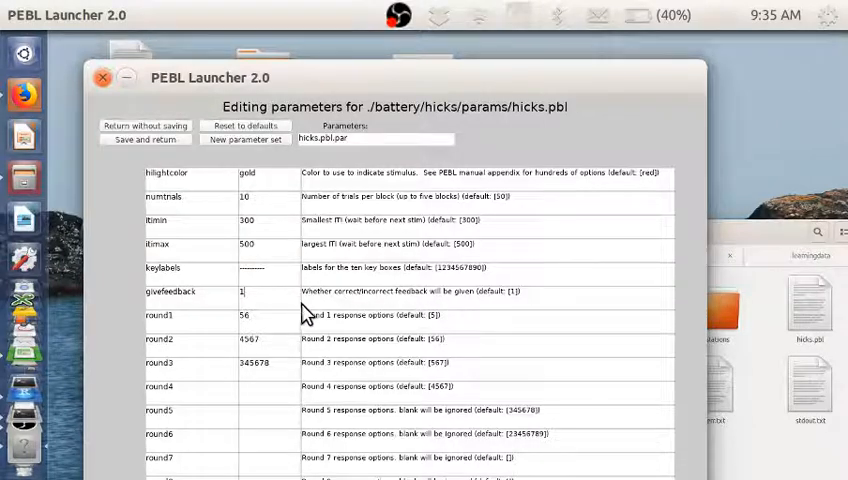
mouse_move(300, 302)
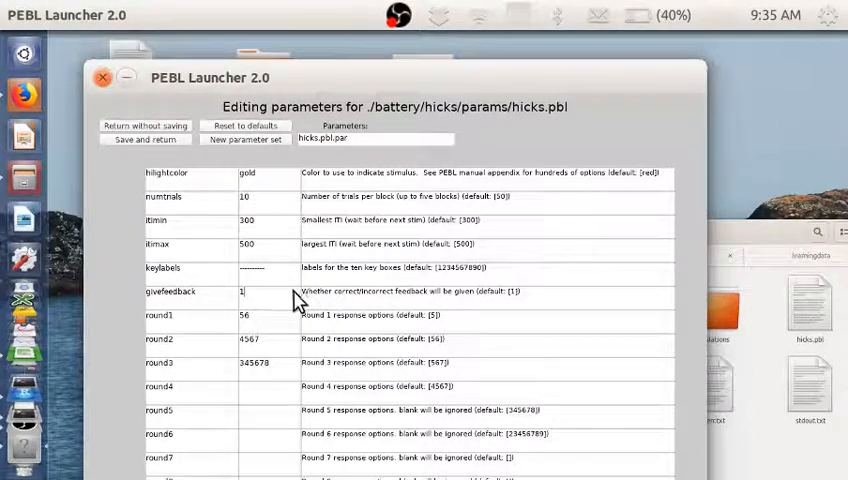
mouse_move(428, 330)
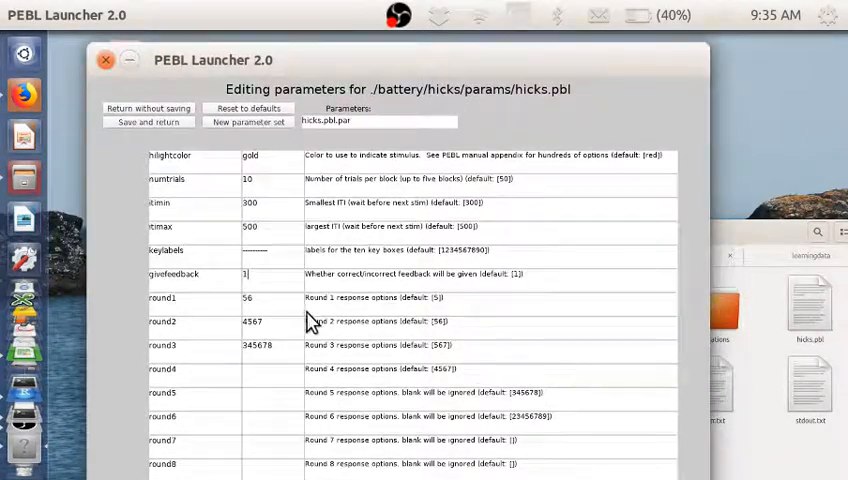
mouse_move(364, 412)
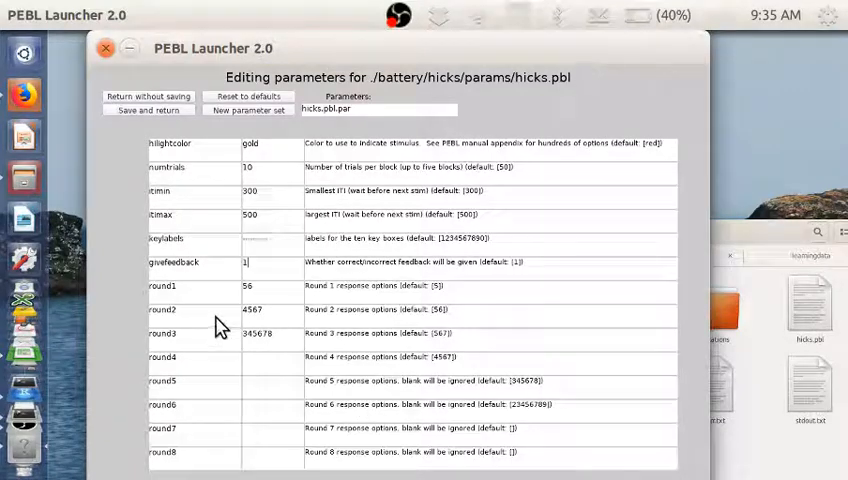
mouse_move(444, 448)
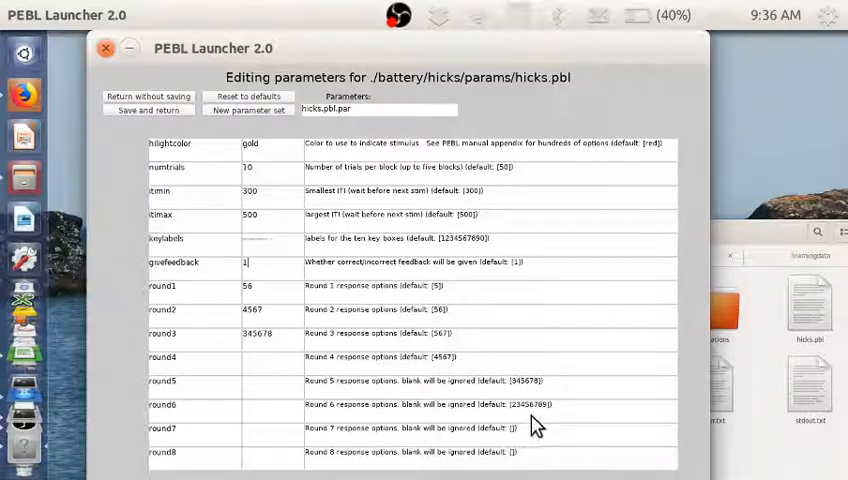
mouse_move(504, 396)
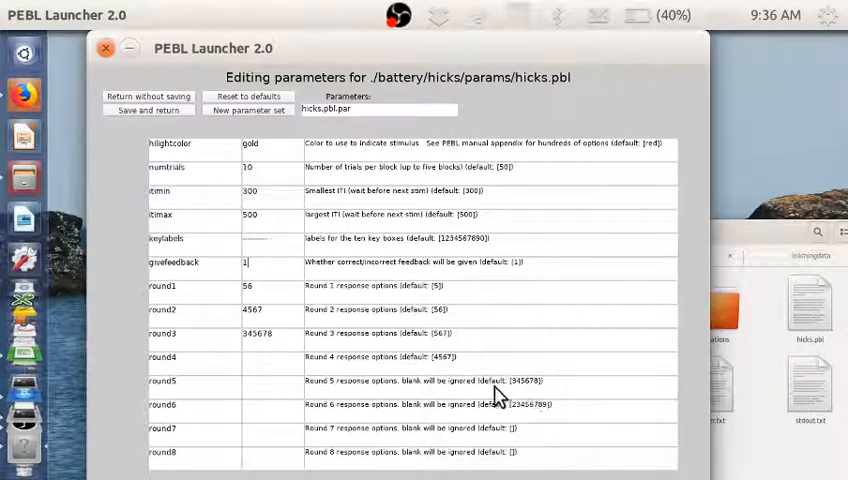
mouse_move(490, 324)
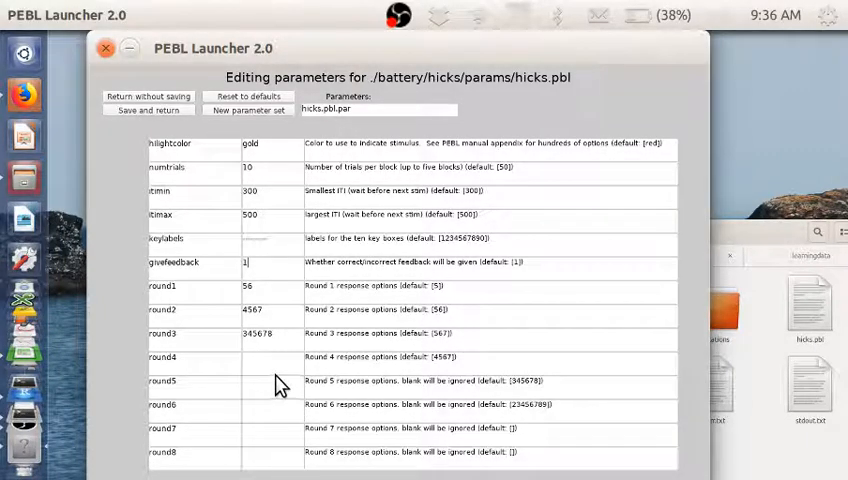
mouse_move(280, 378)
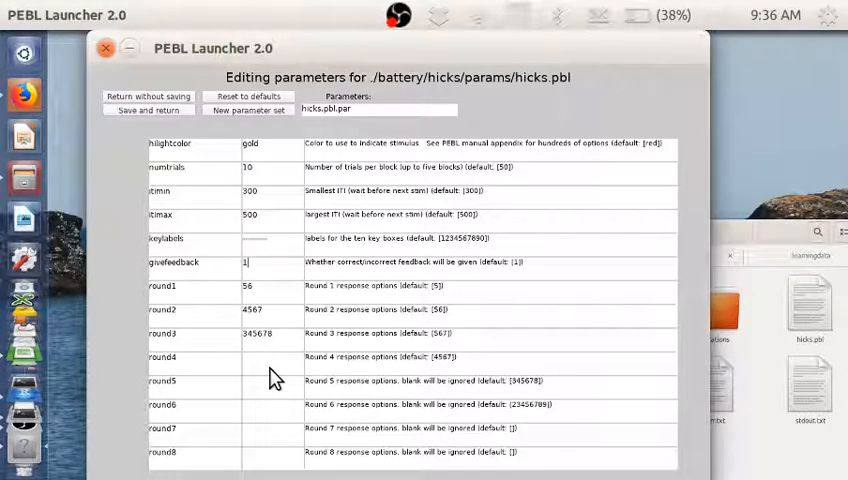
mouse_move(268, 298)
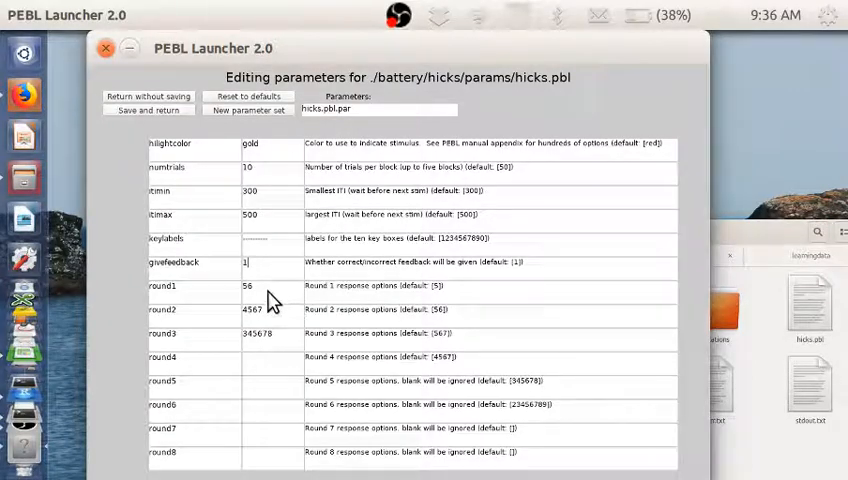
mouse_move(380, 318)
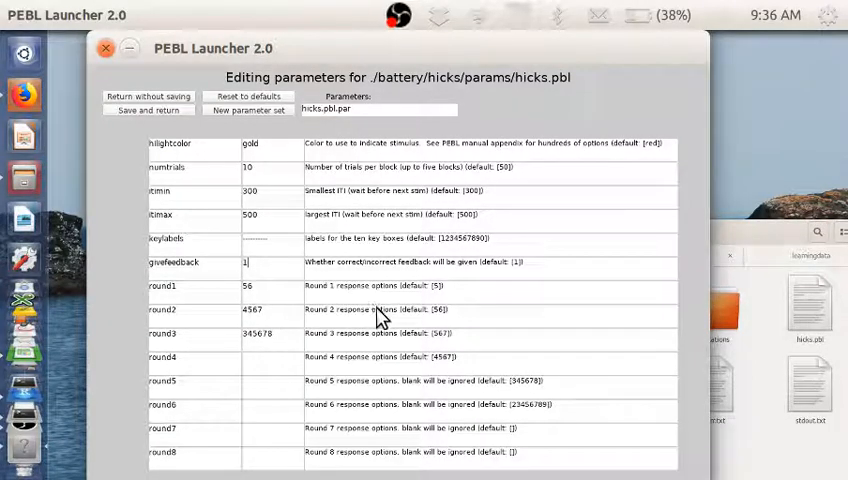
mouse_move(276, 308)
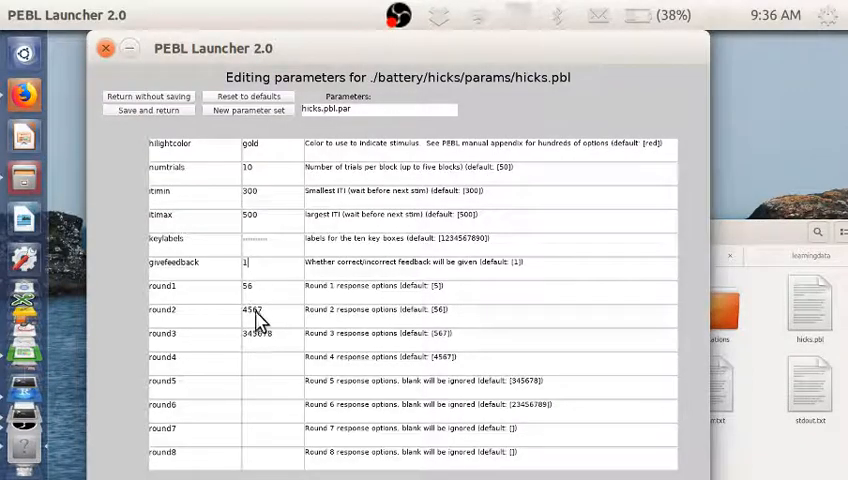
mouse_move(416, 272)
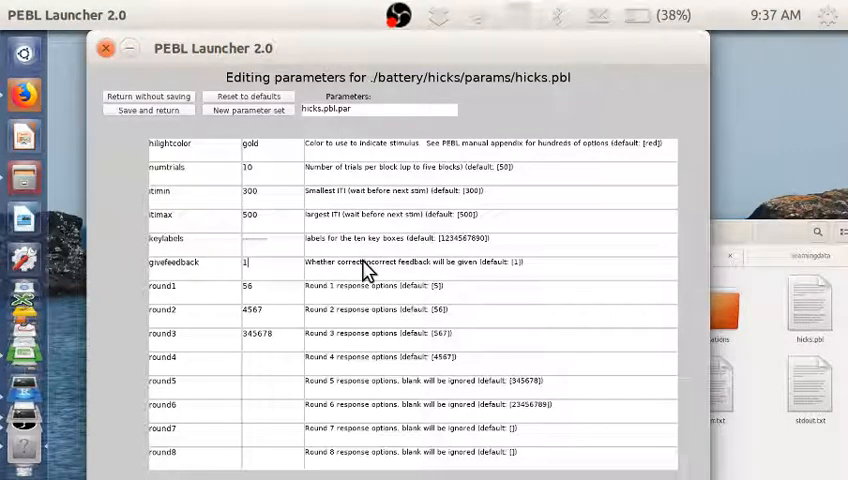
mouse_move(278, 320)
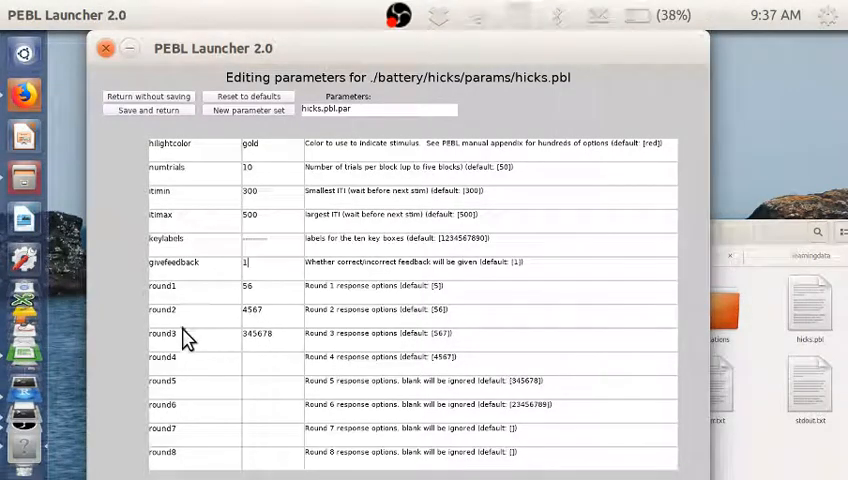
mouse_move(292, 388)
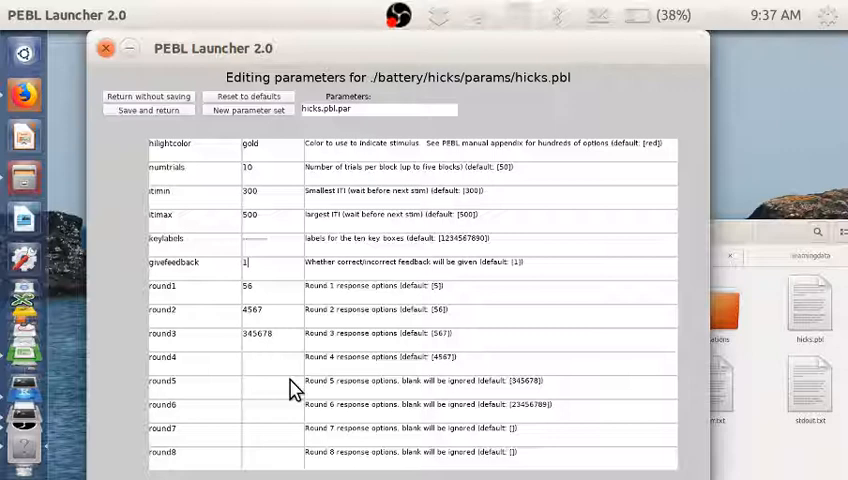
mouse_move(464, 368)
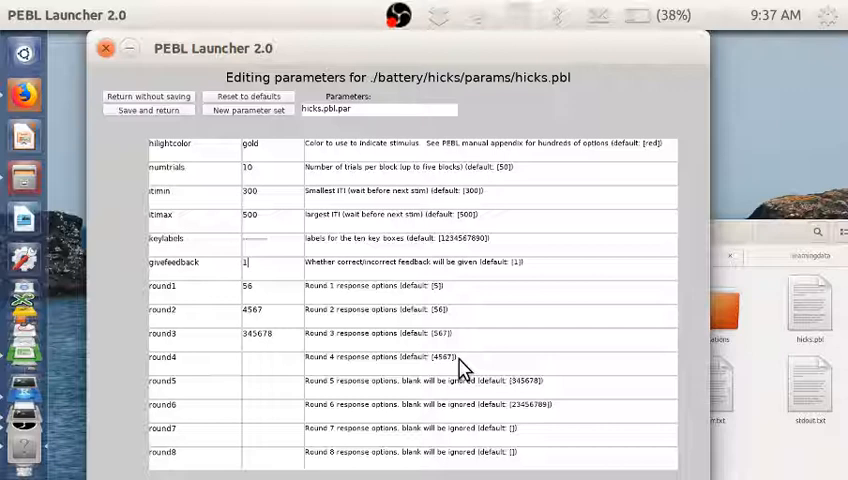
mouse_move(256, 300)
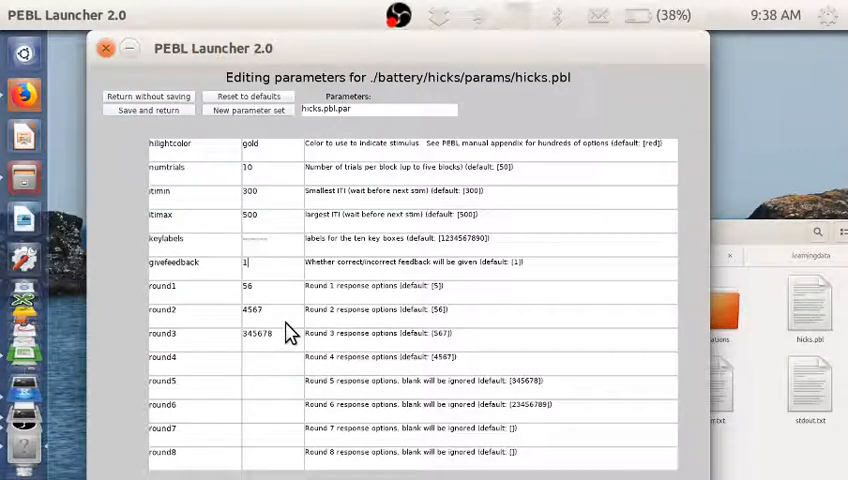
mouse_move(360, 284)
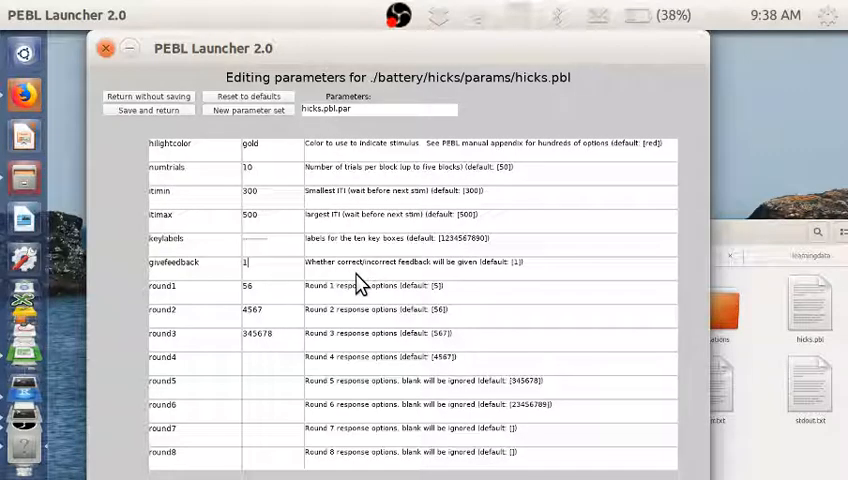
mouse_move(428, 372)
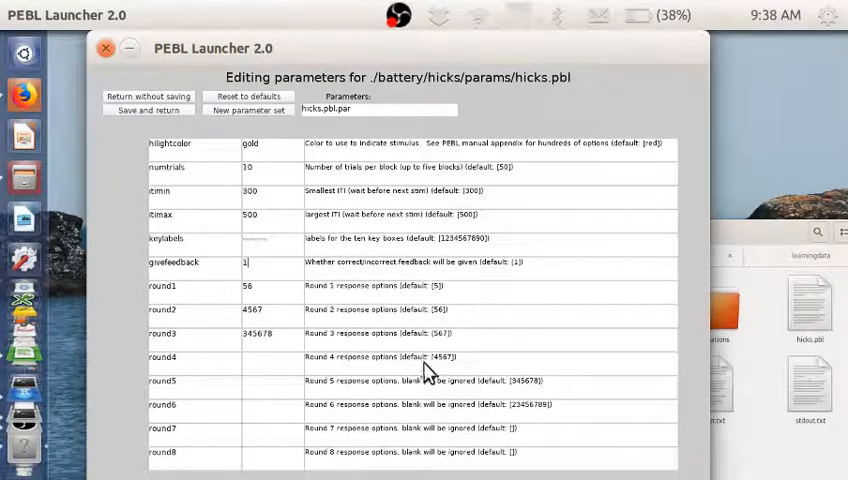
mouse_move(210, 356)
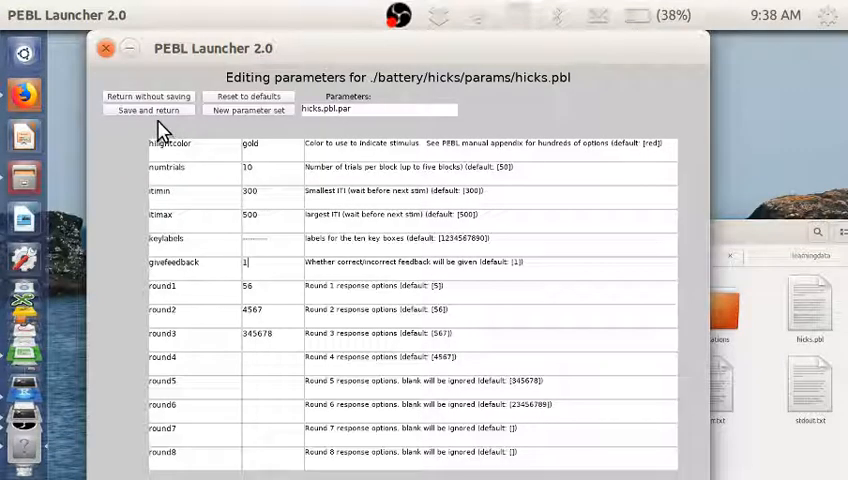
- Save the parameters, reopen them, set numtrials to 20 and save and return
left_click(148, 110)
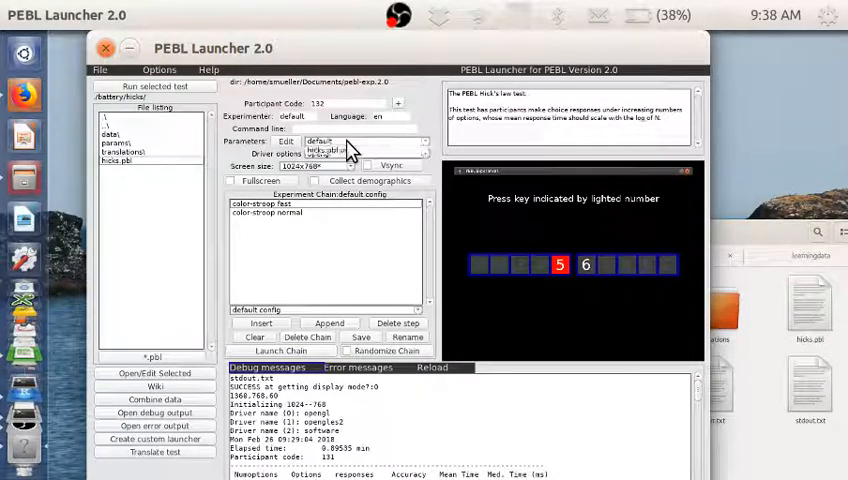
left_click(288, 140)
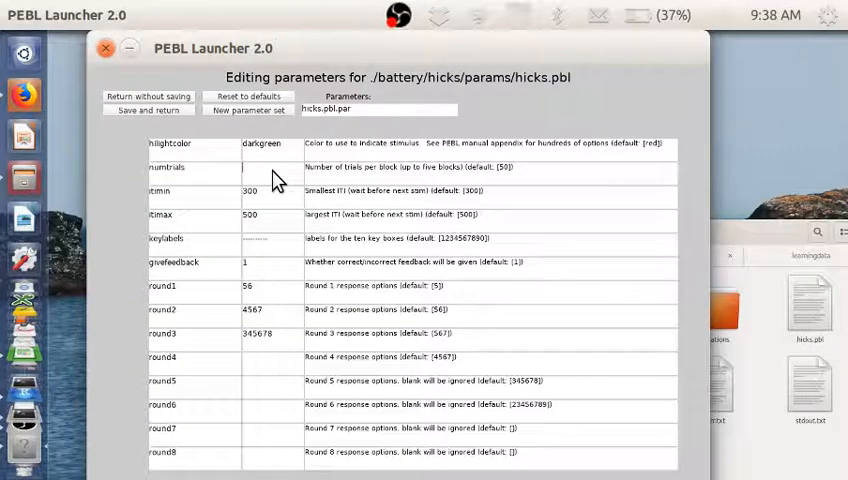
type("1")
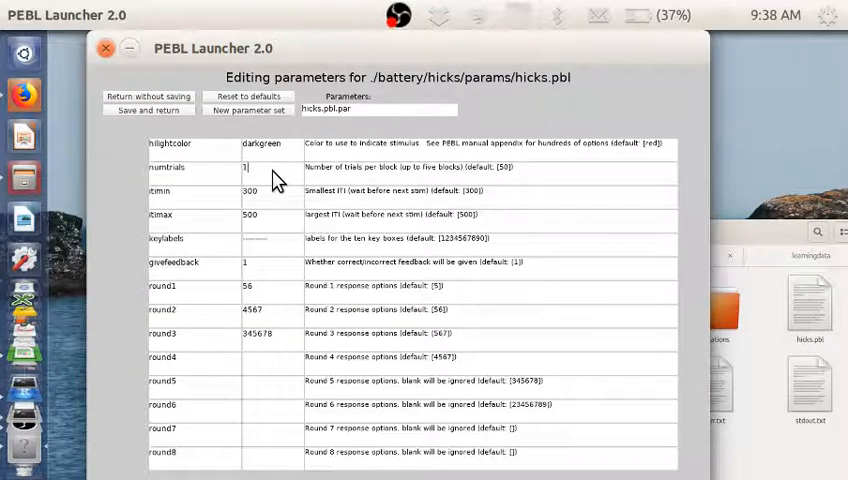
type("20")
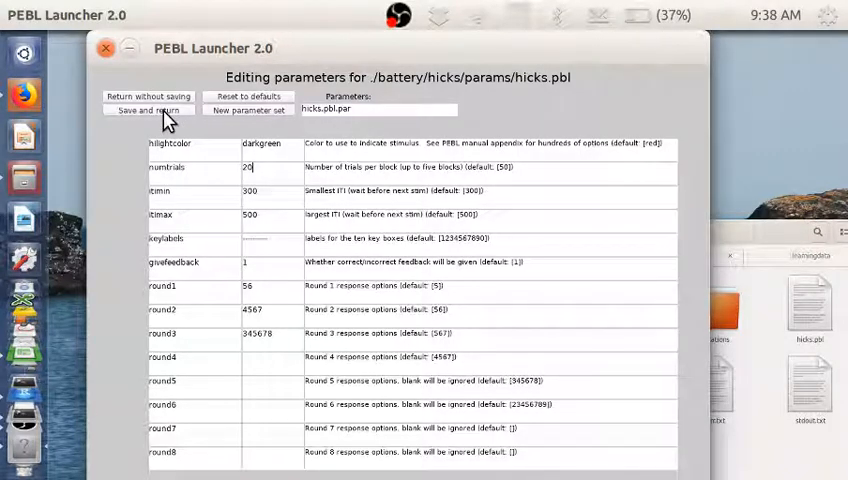
left_click(144, 110)
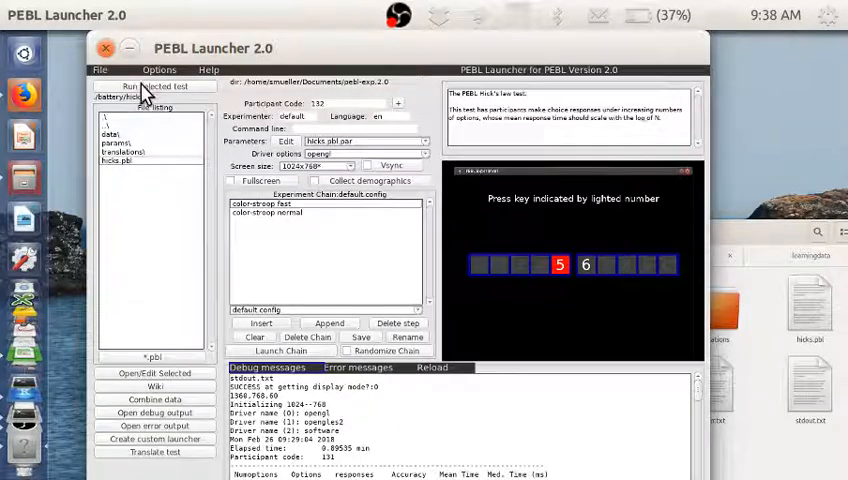
- Run the selected Hicks test and dismiss the opening instructions with space
left_click(156, 88)
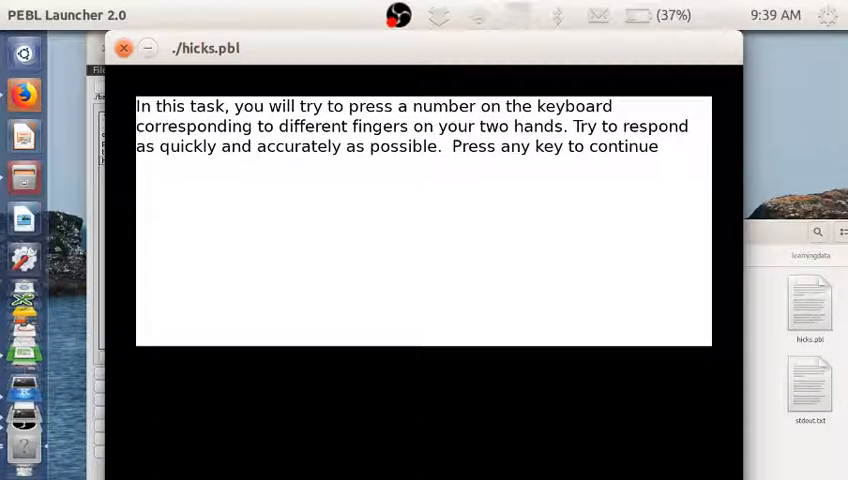
key("space")
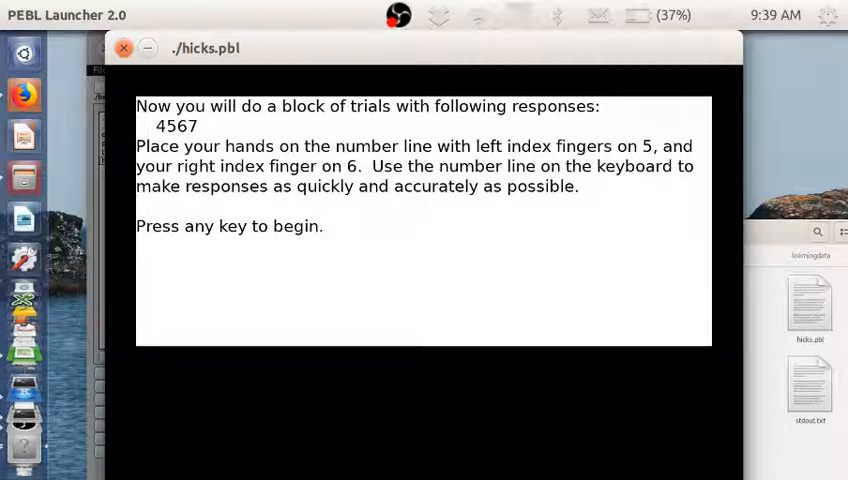
- Begin the 4567 block and answer its lighted numbers until the 345678 block screen appears
key("space")
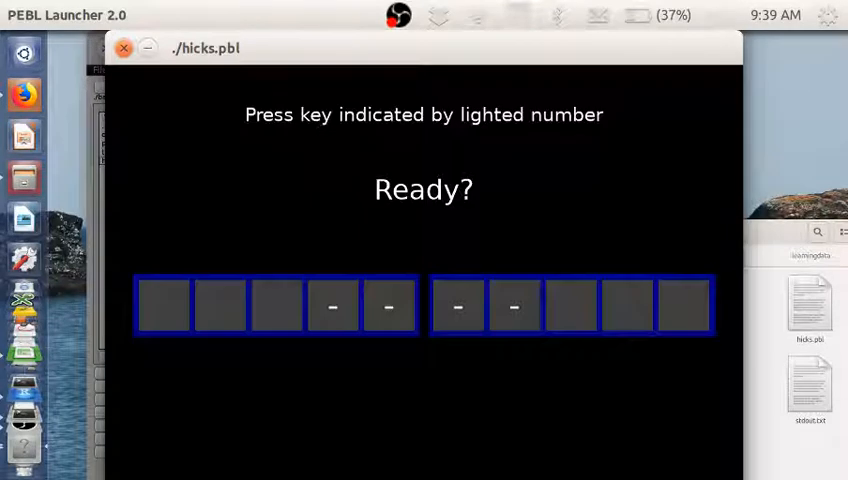
key("space")
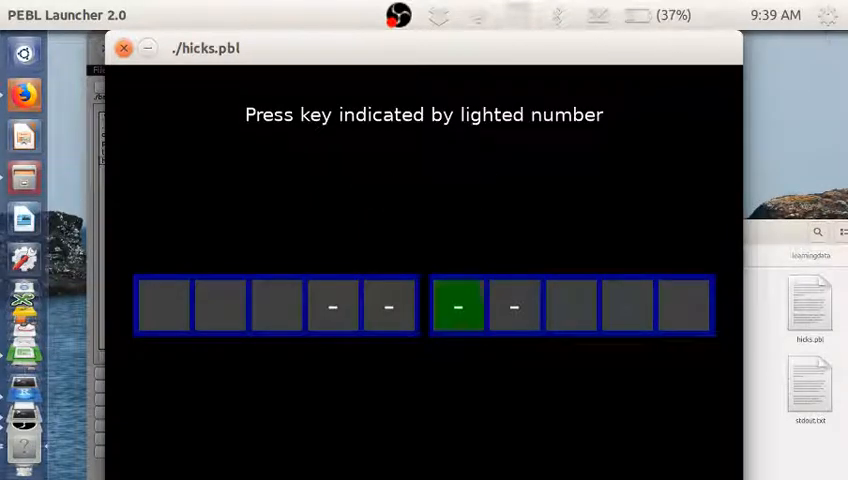
key("6")
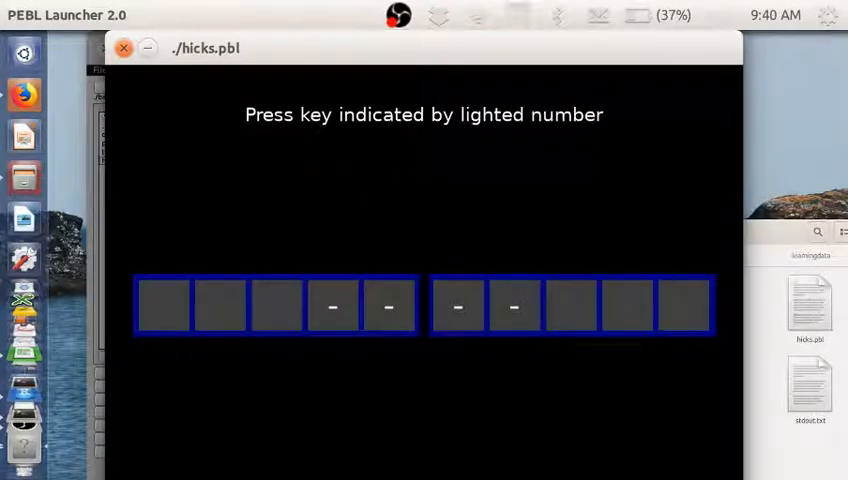
key("space")
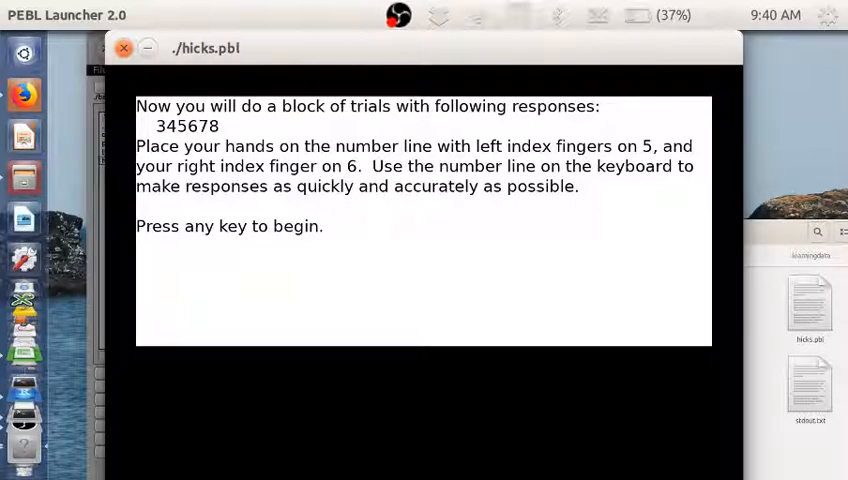
- Begin the 345678 block of trials with space
key("space")
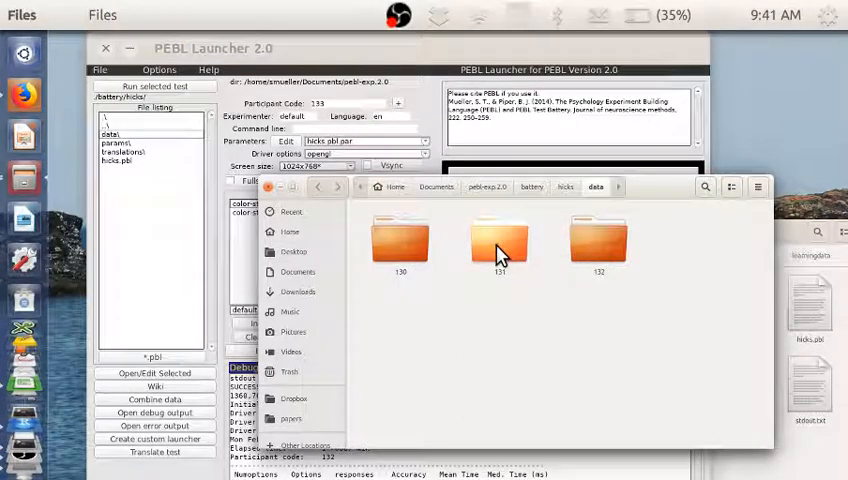
- Enter participant folder 132 and open hicks-132.csv in LibreOffice Calc
double_click(498, 240)
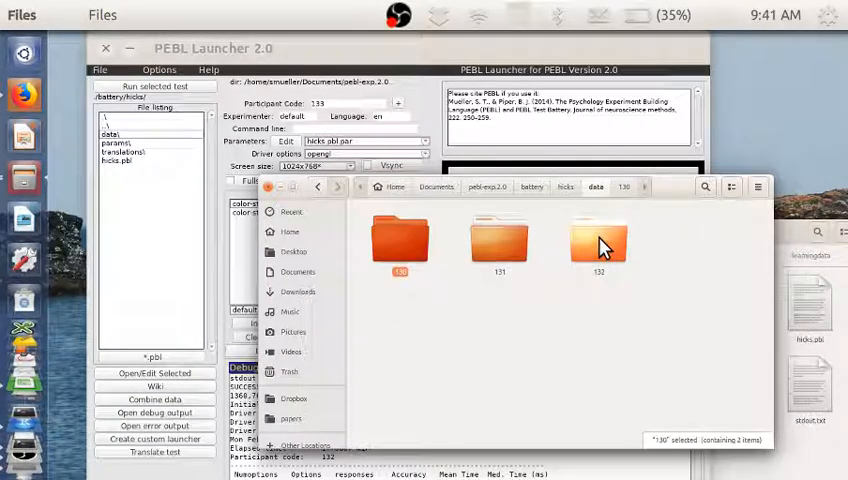
double_click(598, 240)
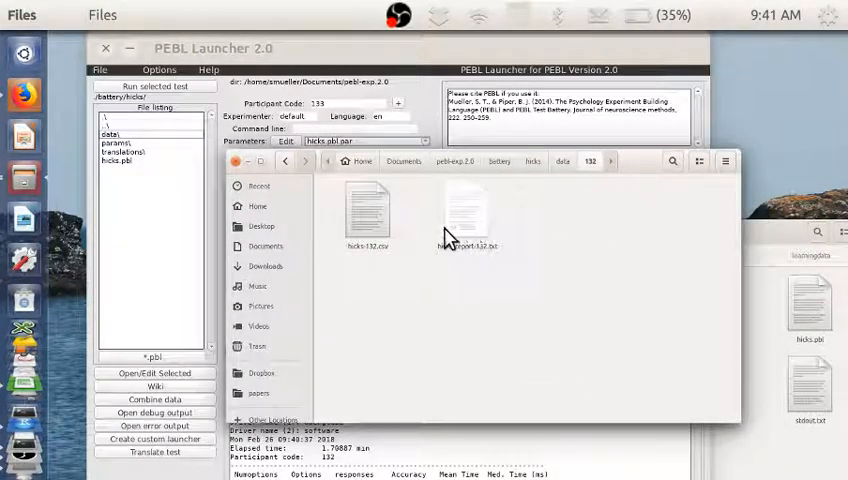
double_click(368, 210)
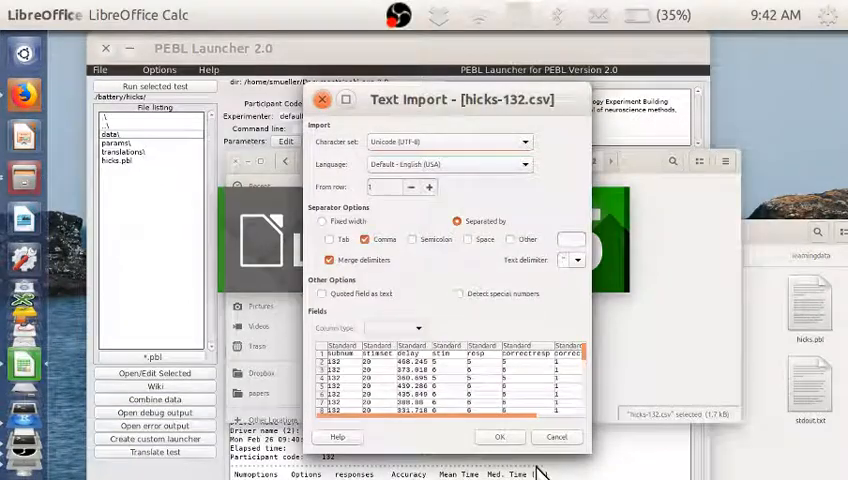
- Accept the CSV import and inspect the delay and correct columns of hicks-132.csv
left_click(500, 436)
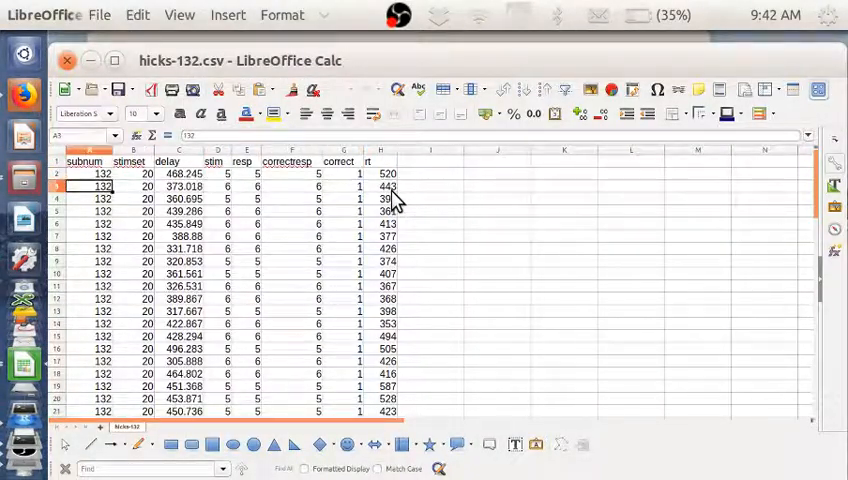
scroll("down", 3)
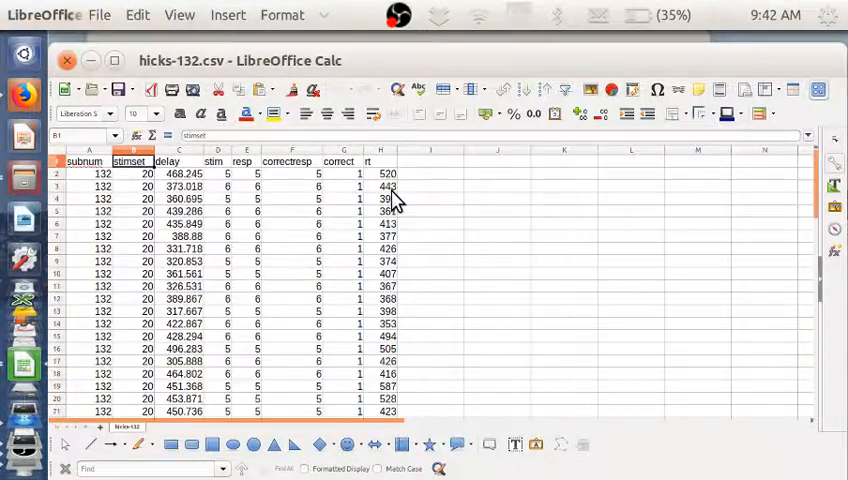
left_click(178, 160)
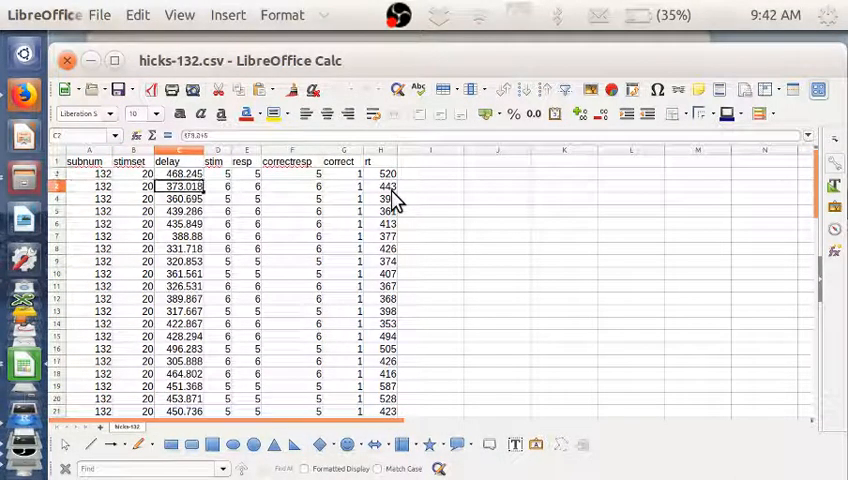
scroll("down", 3)
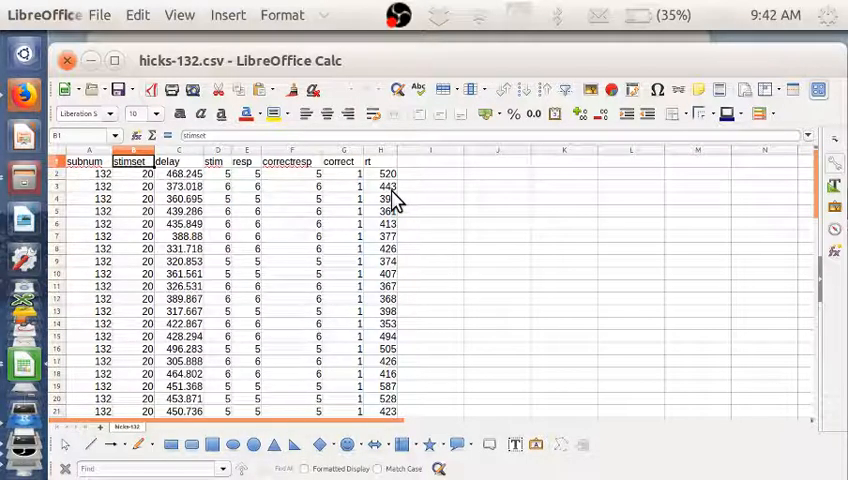
left_click(178, 198)
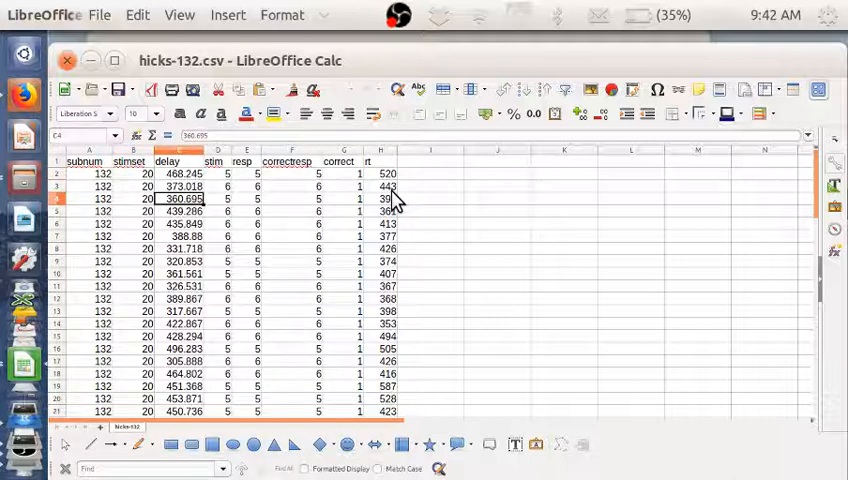
left_click(182, 186)
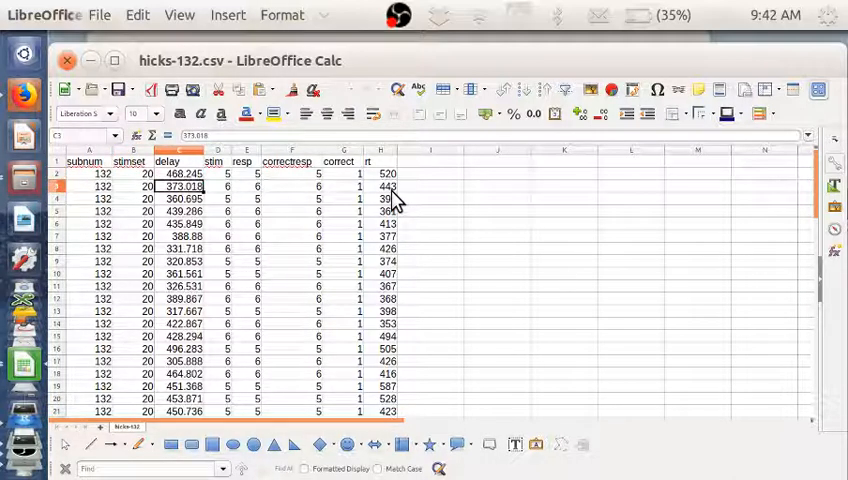
left_click(184, 248)
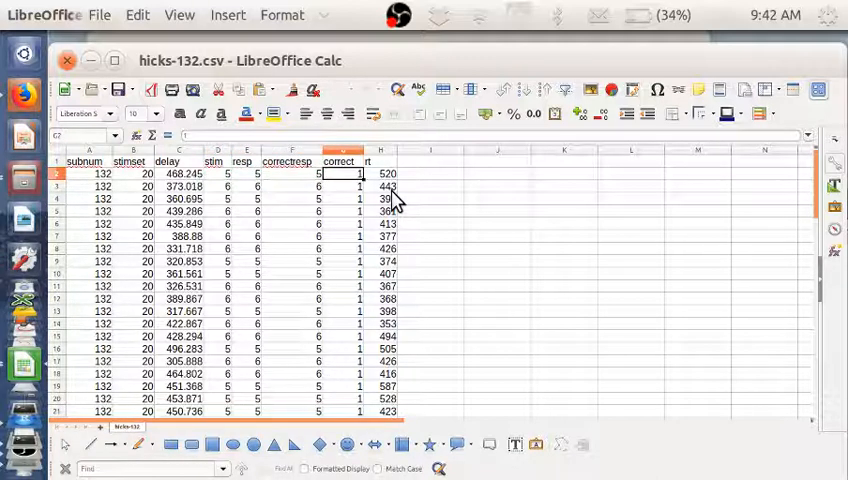
left_click(380, 172)
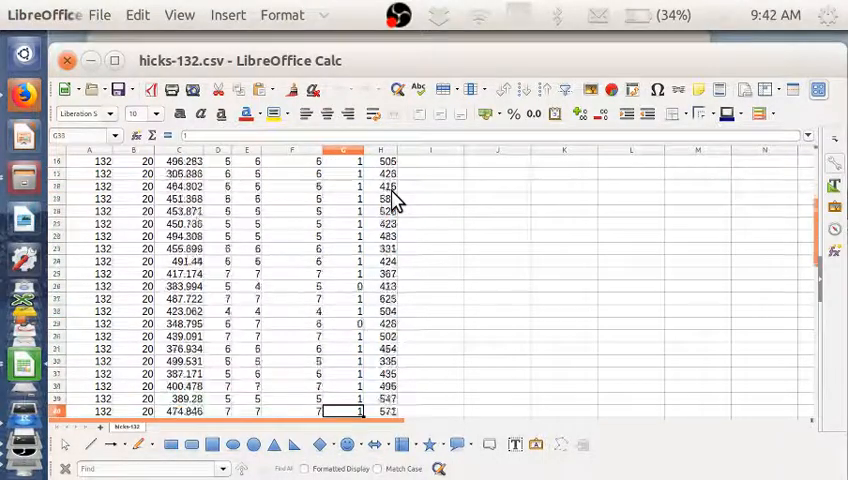
- Scroll to the final rows of the trial data and close the spreadsheet
scroll("down", 3)
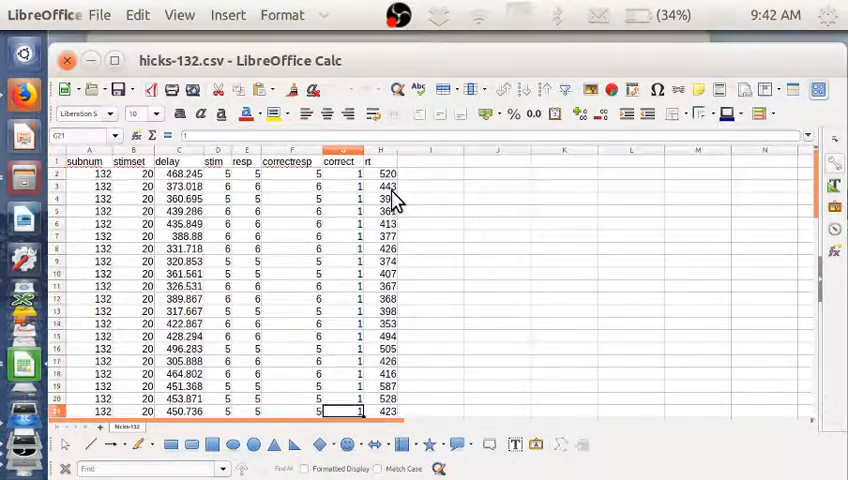
scroll("down", 3)
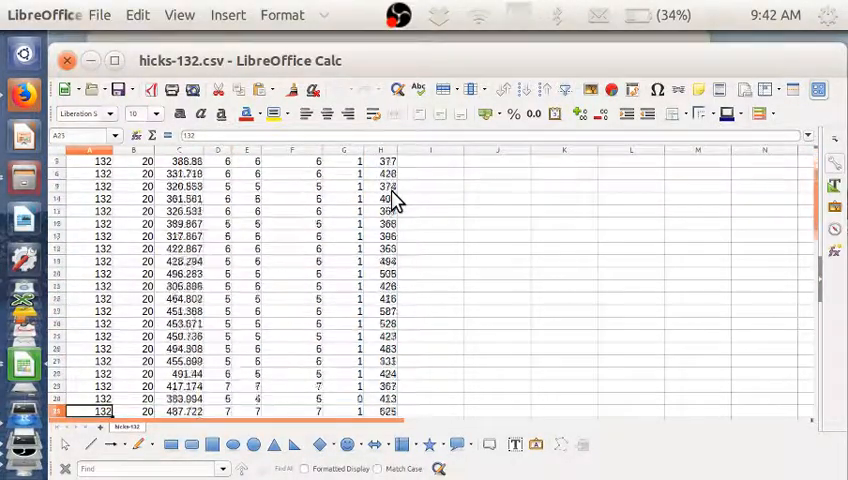
scroll("down", 3)
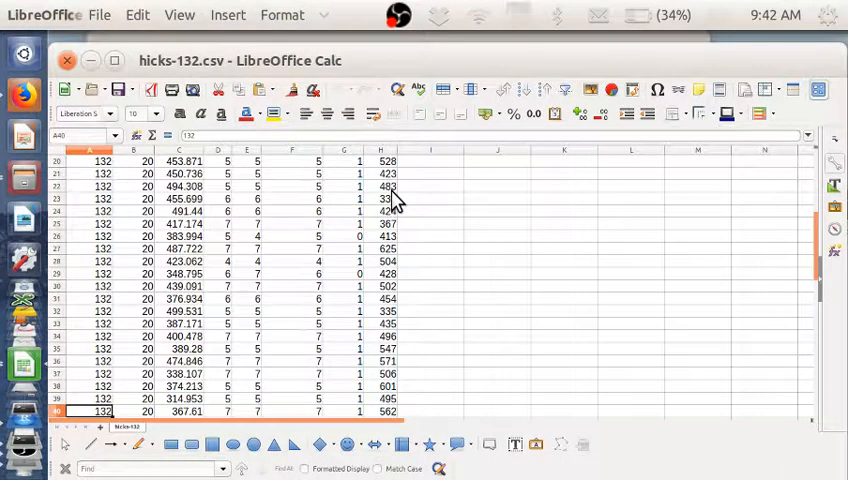
scroll("down", 3)
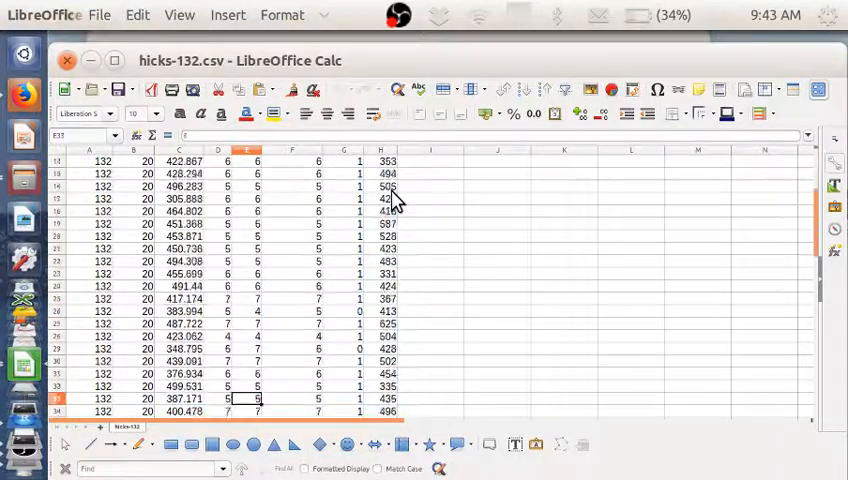
scroll("down", 3)
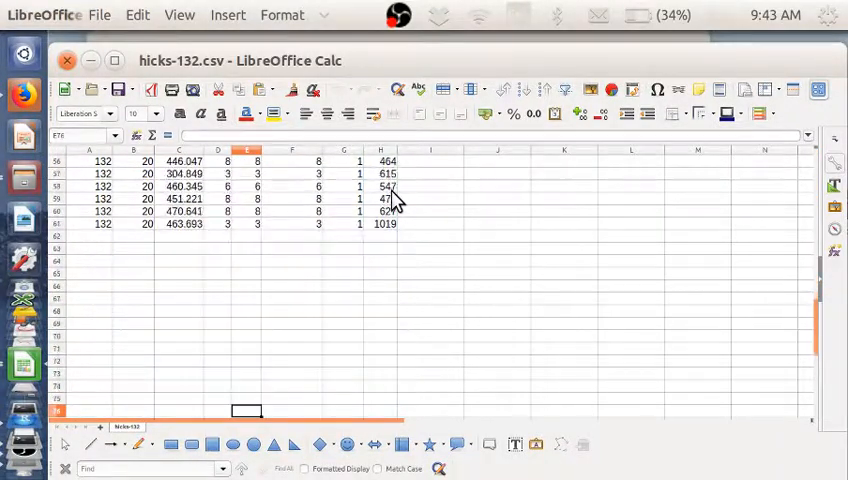
left_click(380, 160)
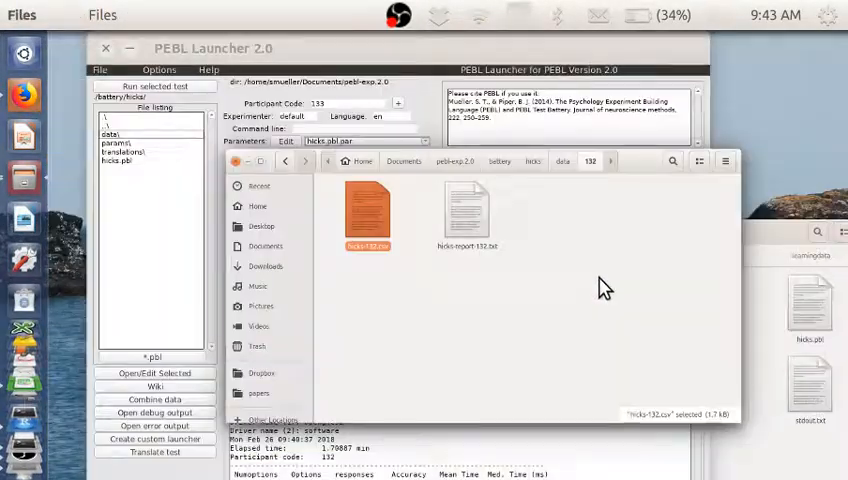
- Open hicks-report-132.txt from participant 132's data folder in the text editor
double_click(466, 210)
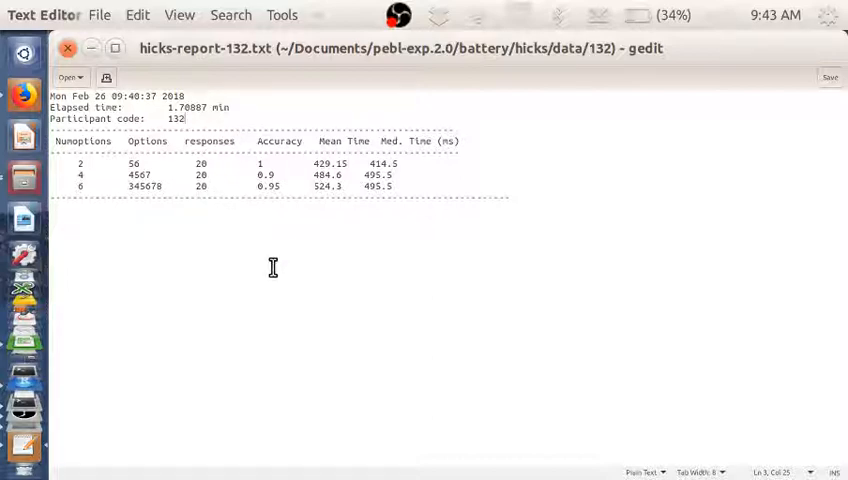
mouse_move(230, 88)
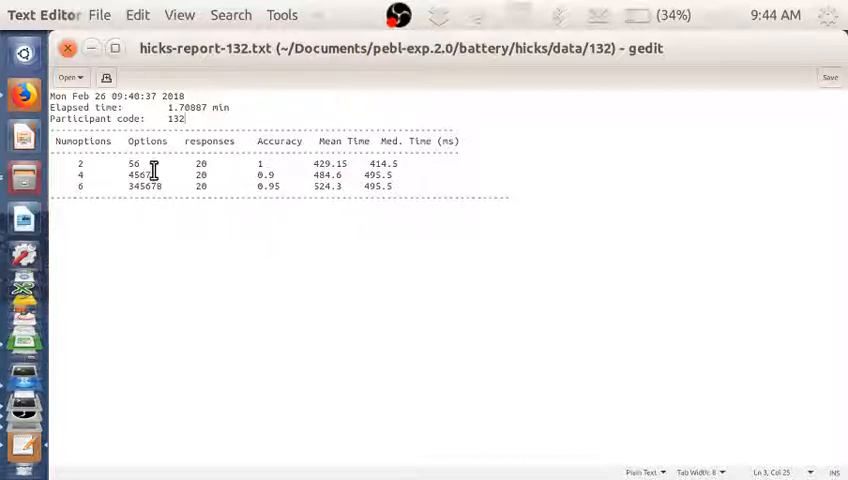
mouse_move(410, 208)
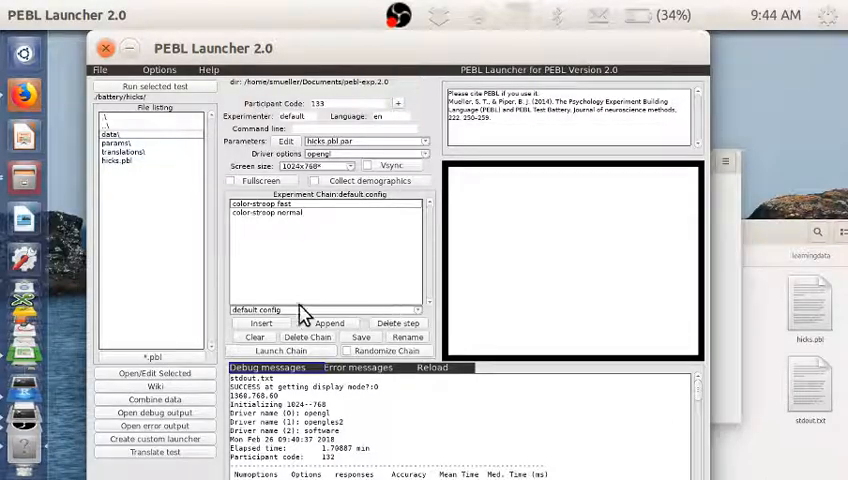
mouse_move(388, 140)
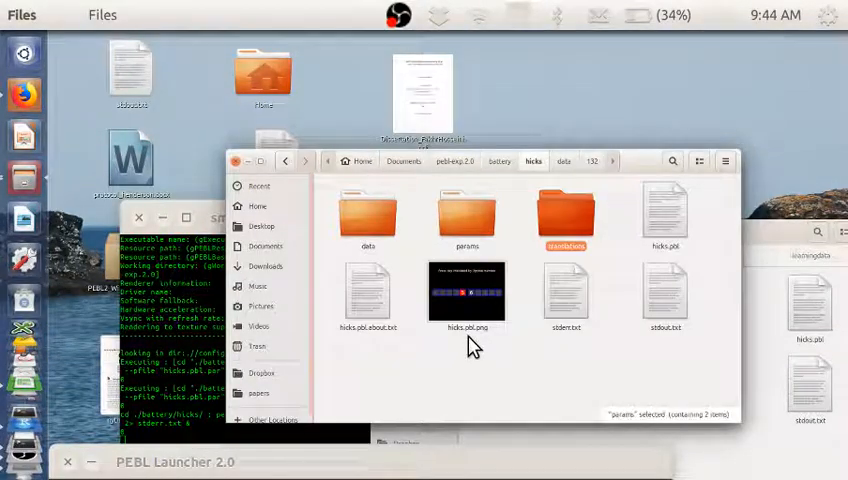
- Open hicks.pbl-en.csv from the translations folder and confirm the Text Import into Calc
double_click(468, 290)
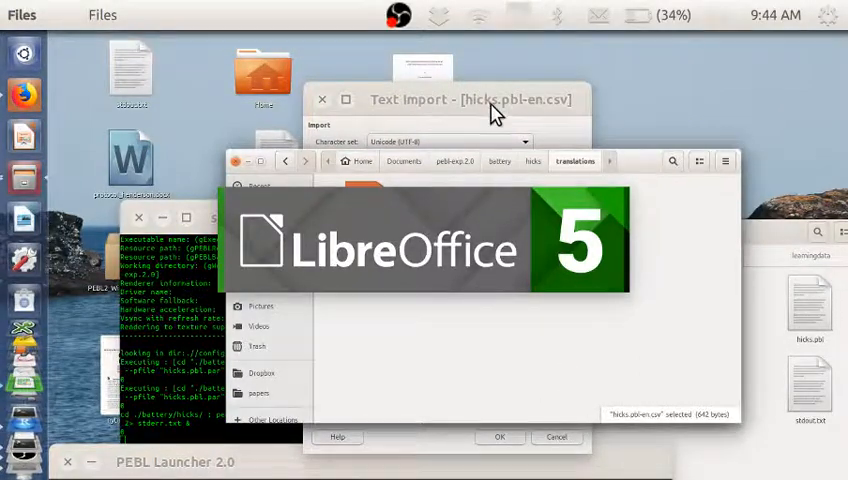
left_click(500, 436)
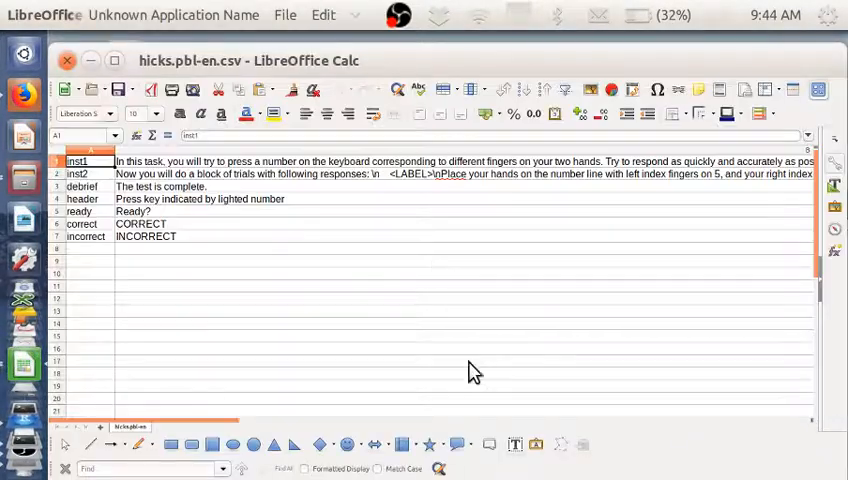
- Inspect the incorrect-feedback, debrief and neighbouring label cells in column A
left_click(86, 236)
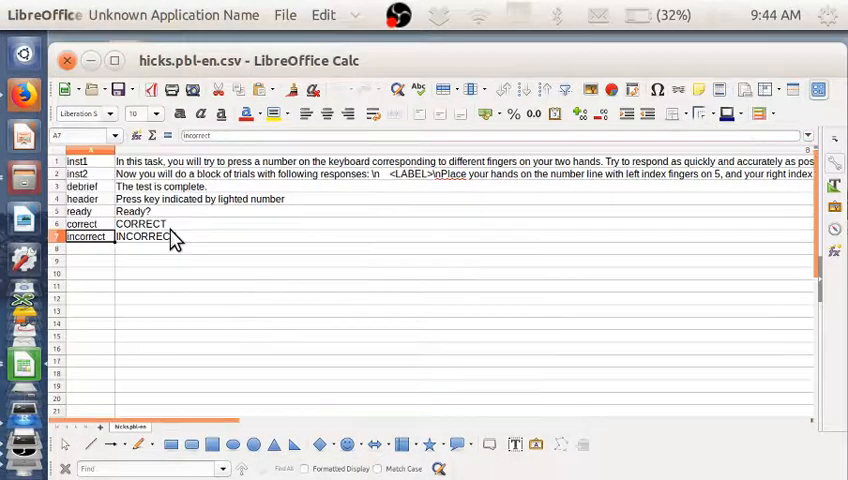
left_click(76, 172)
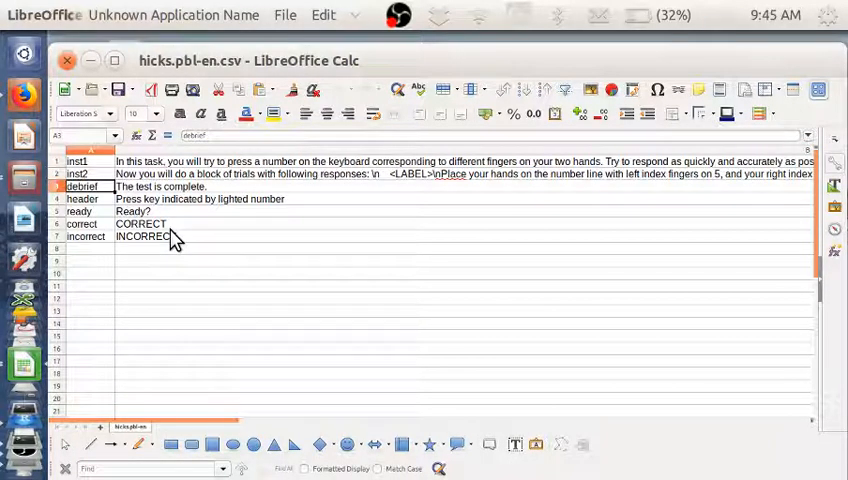
left_click(82, 198)
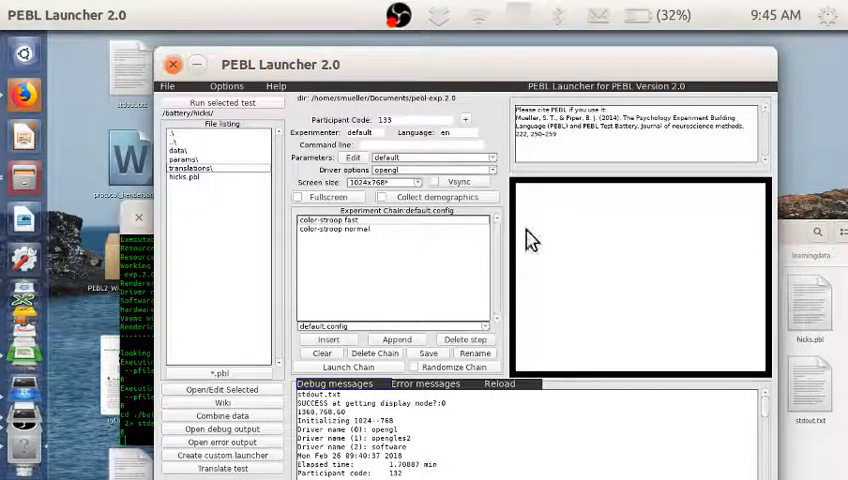
- Edit the hicks parameters so the highlight colour reads grey55 and save them
left_click(190, 168)
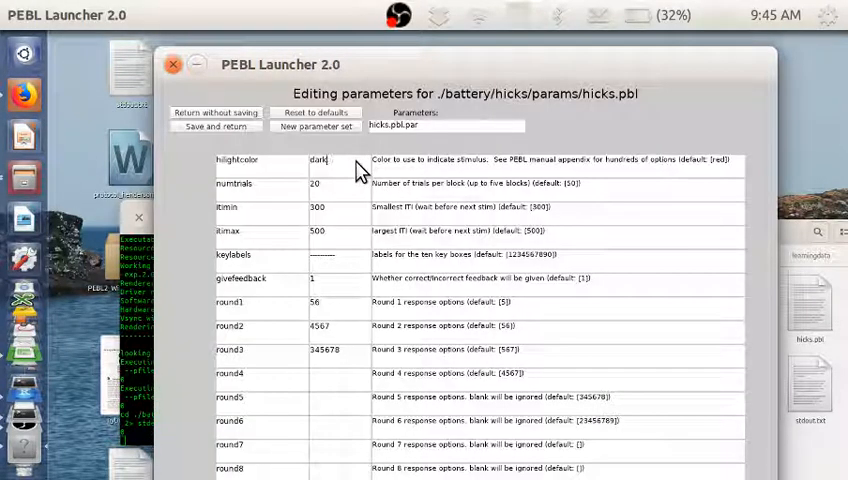
type("grey")
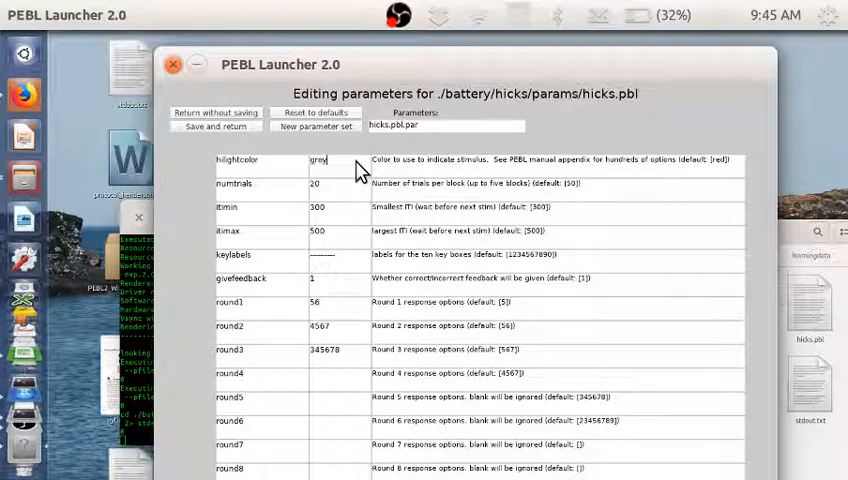
type("55")
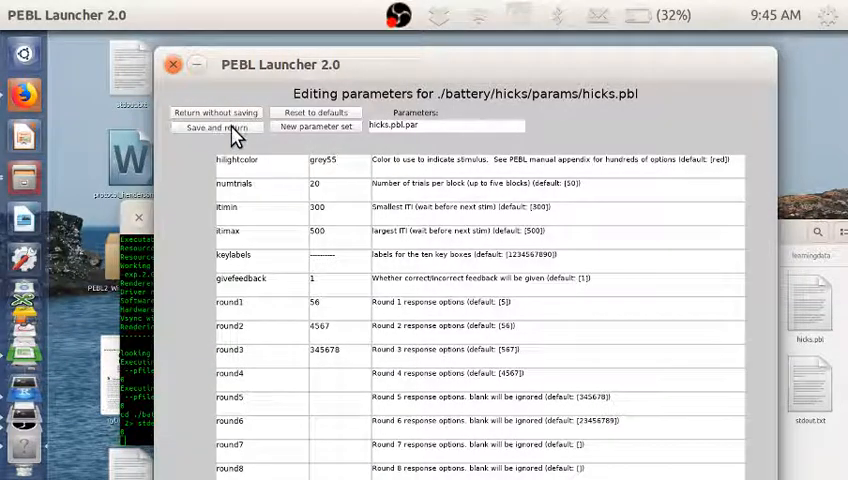
left_click(216, 128)
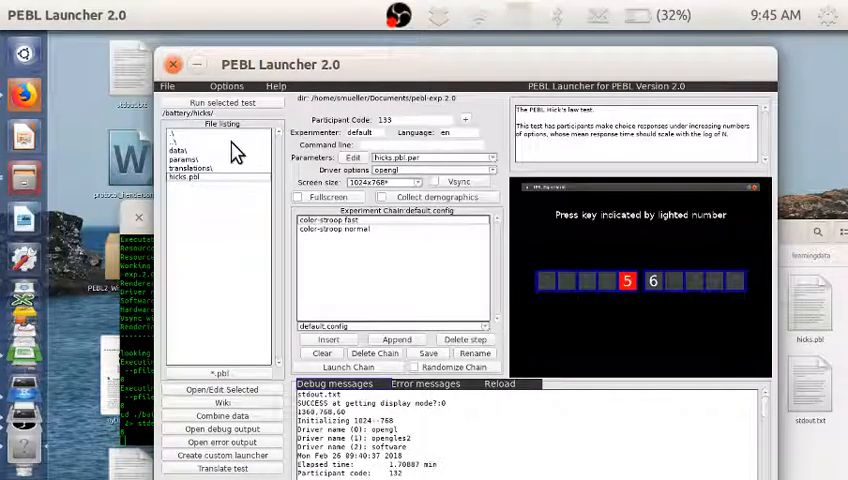
- Run the hicks test again, pass the opening instructions and start the first trial block
left_click(348, 368)
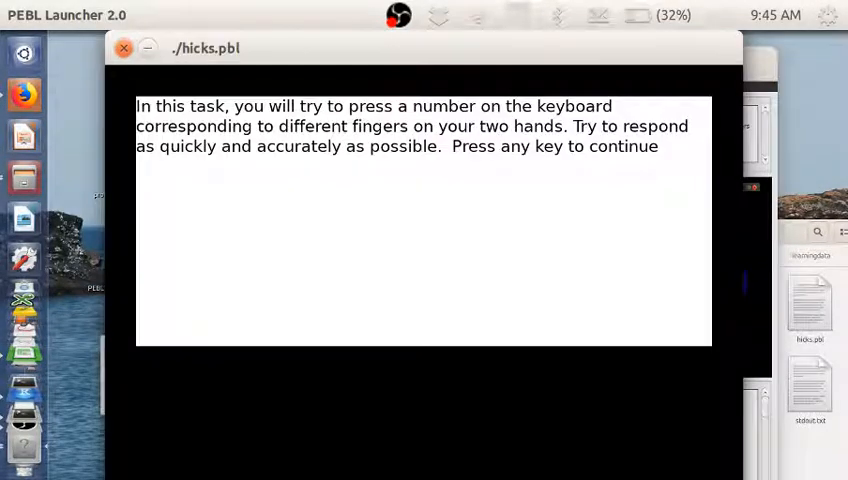
key("space")
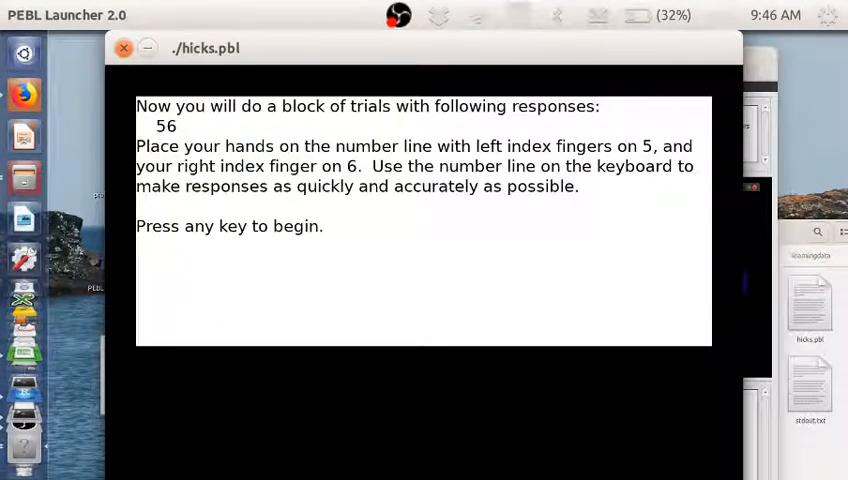
key("space")
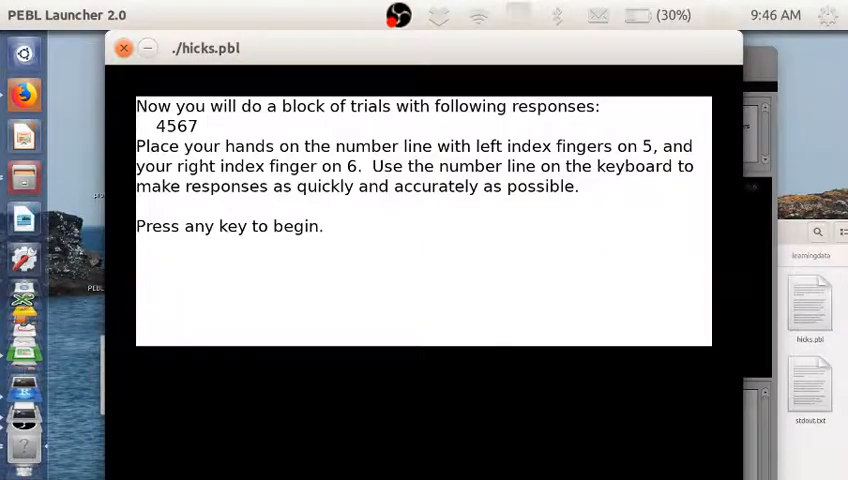
mouse_move(276, 44)
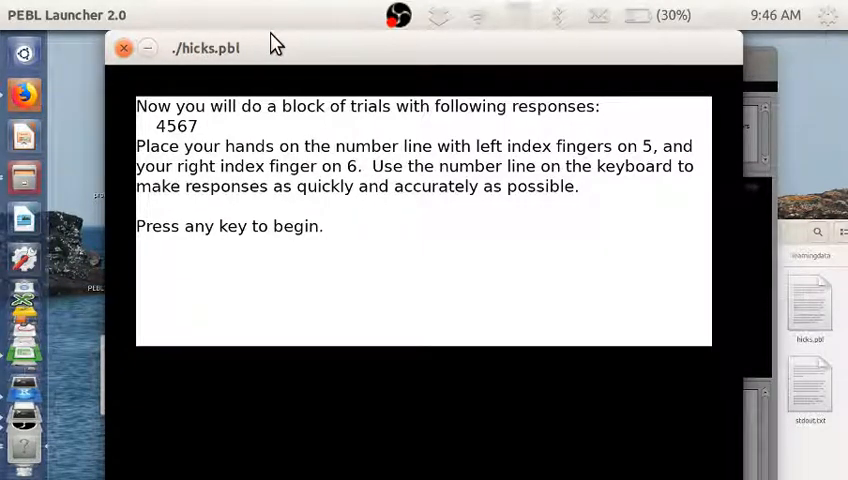